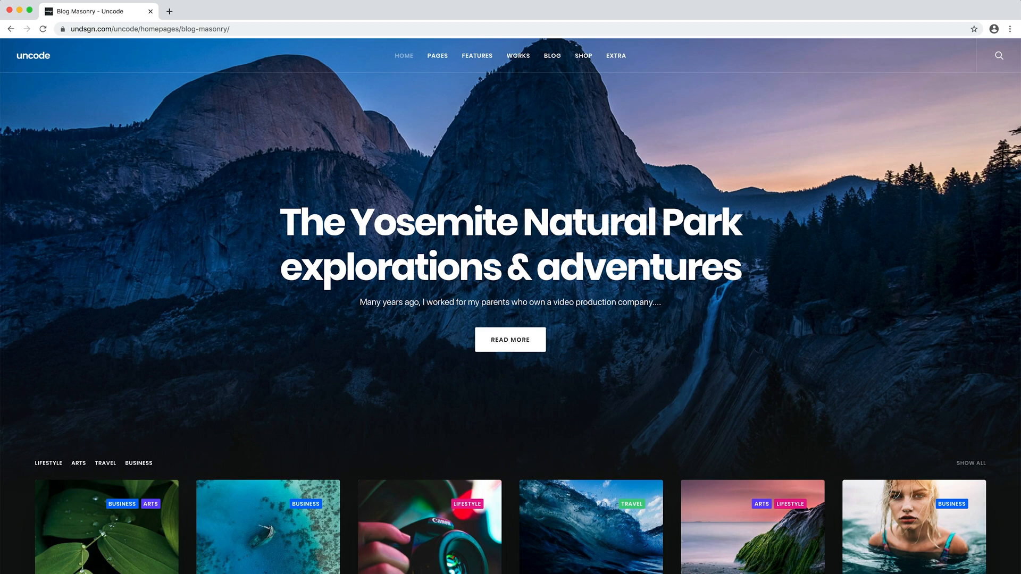
Scroll through the Blog Masonry and Portfolio Minimal demo pages.
scroll("down", 3)
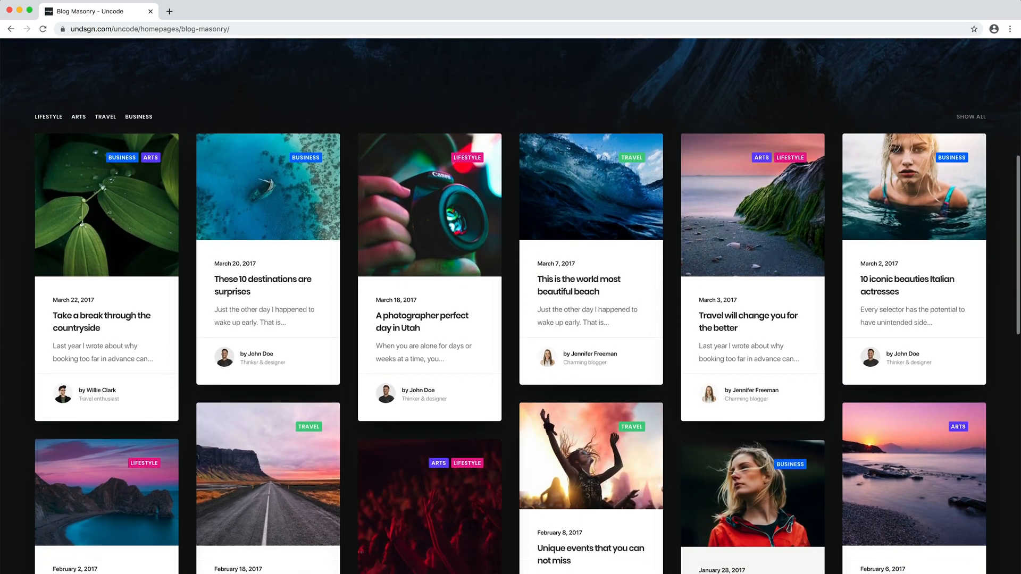
scroll("down", 3)
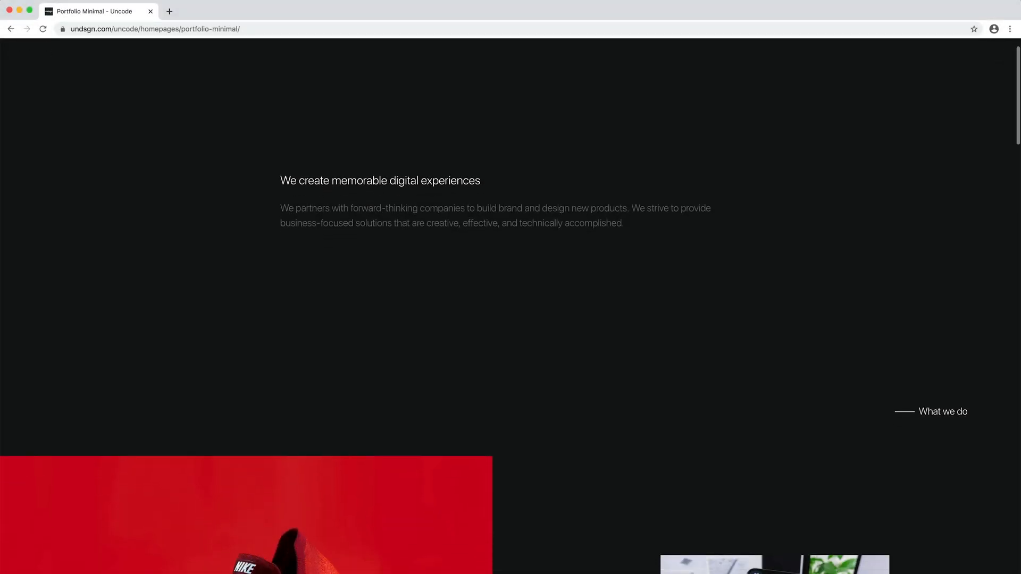
scroll("down", 3)
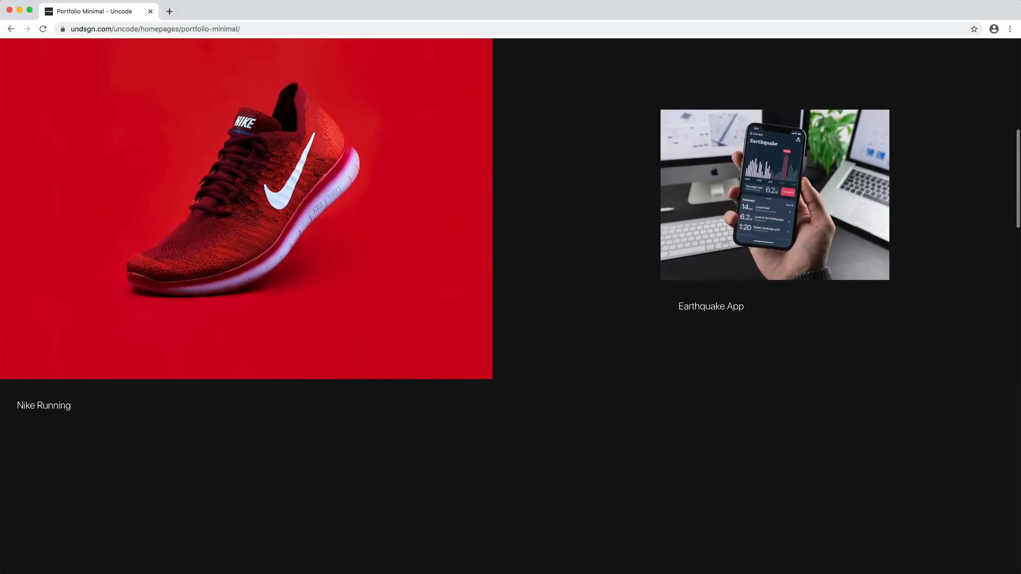
scroll("down", 3)
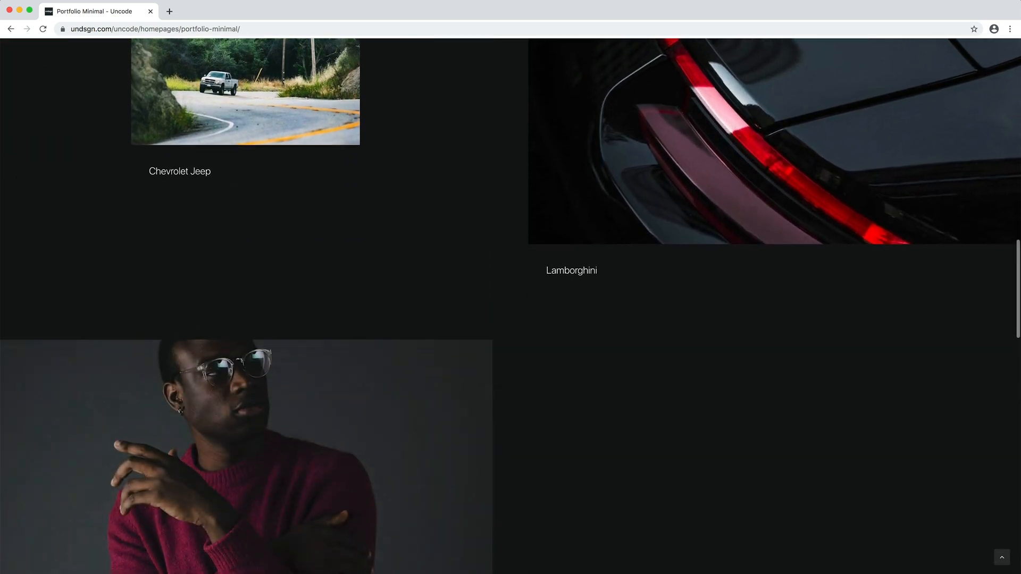
scroll("down", 3)
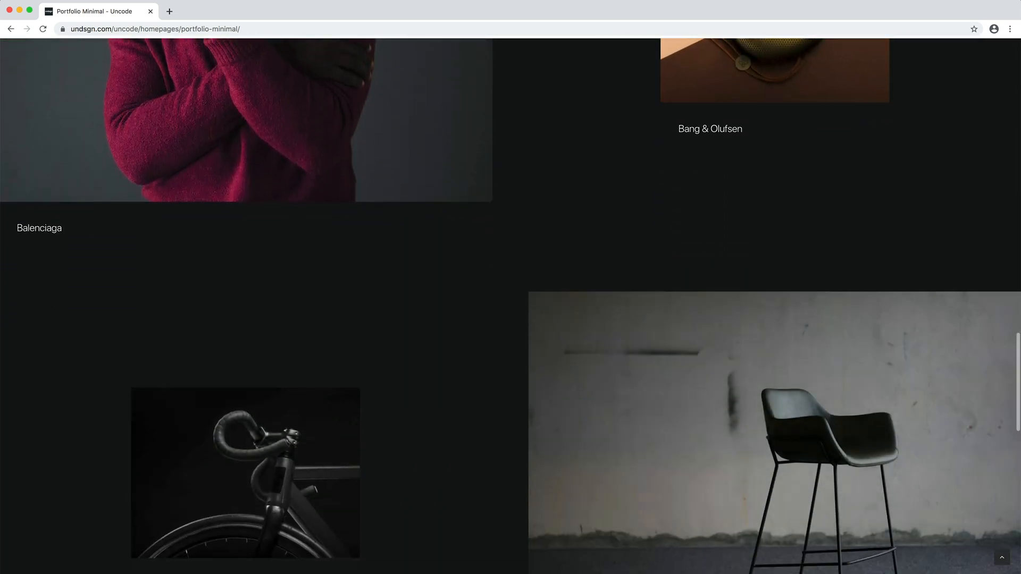
scroll("down", 3)
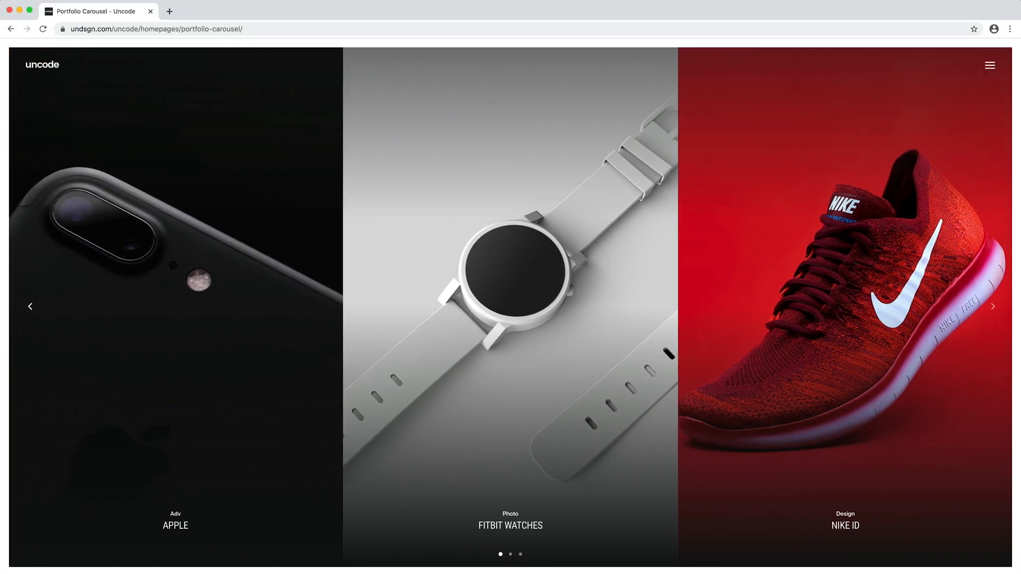
Advance the Portfolio Carousel demo twice, then scroll Portfolio Metro and Shop Boutique.
left_click(992, 306)
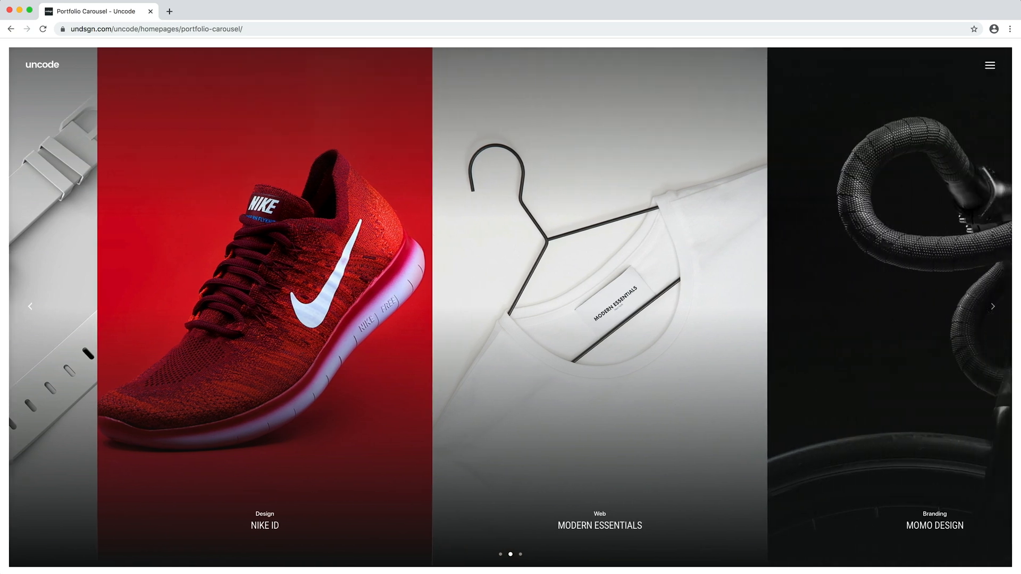
left_click(992, 307)
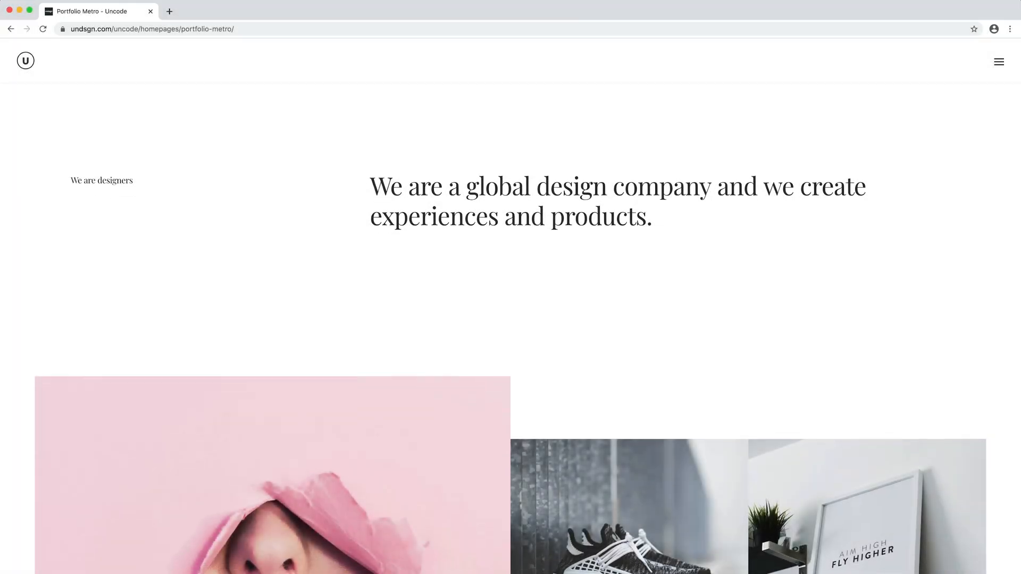
scroll("down", 3)
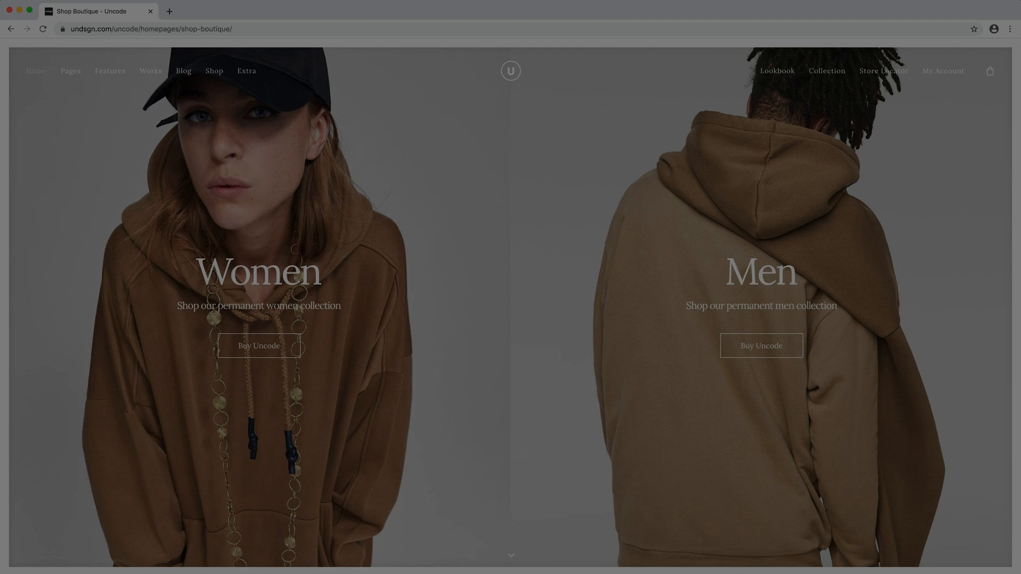
scroll("down", 3)
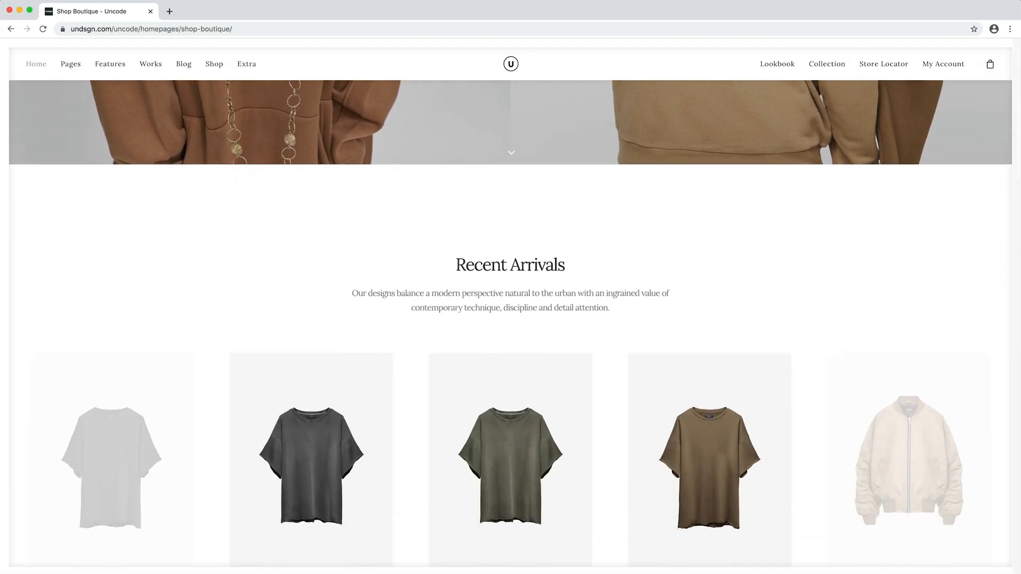
scroll("down", 3)
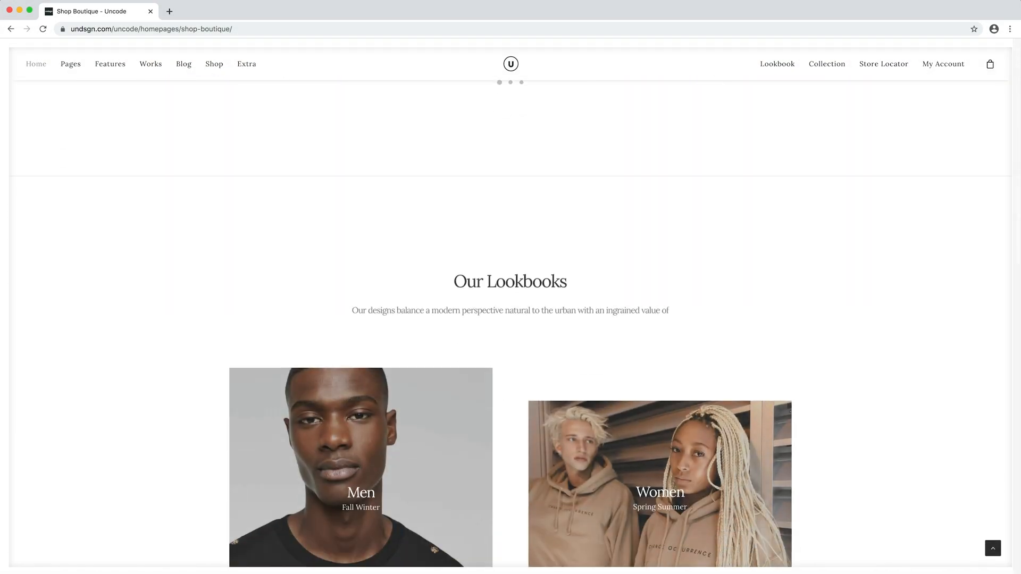
scroll("down", 3)
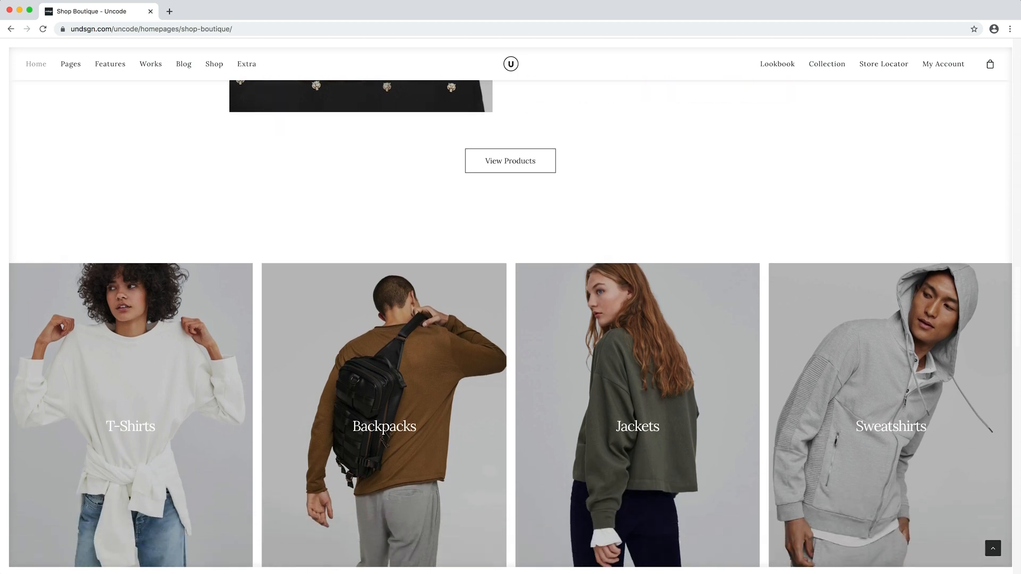
left_click(510, 160)
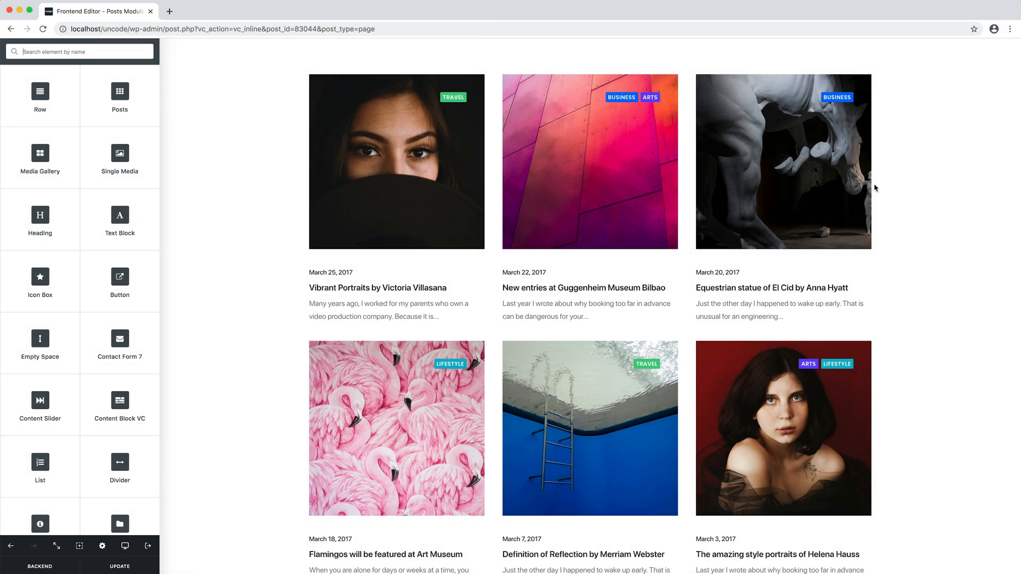
Open the Posts module settings and switch its layout from Grid to Carousel.
left_click(590, 323)
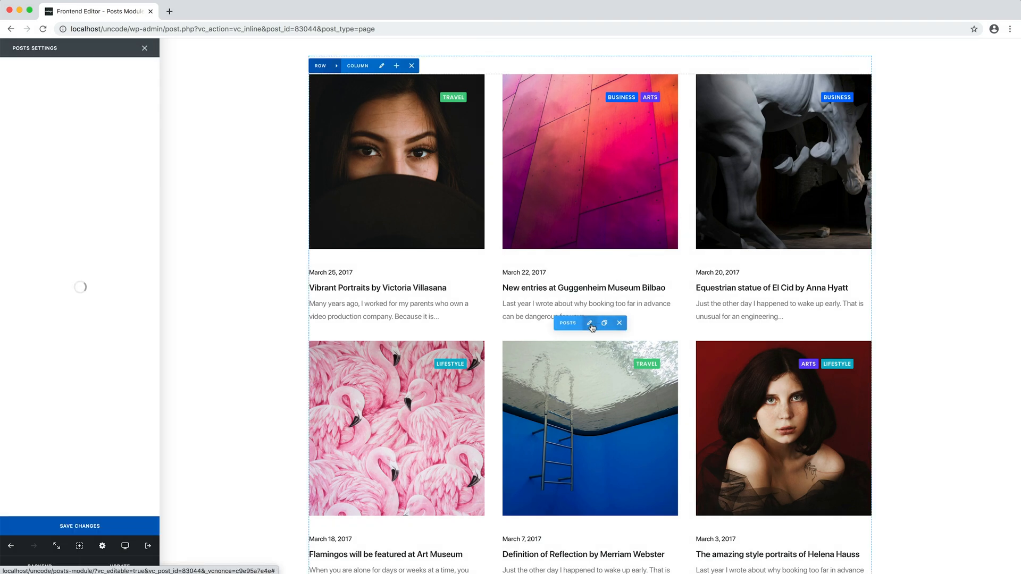
left_click(589, 323)
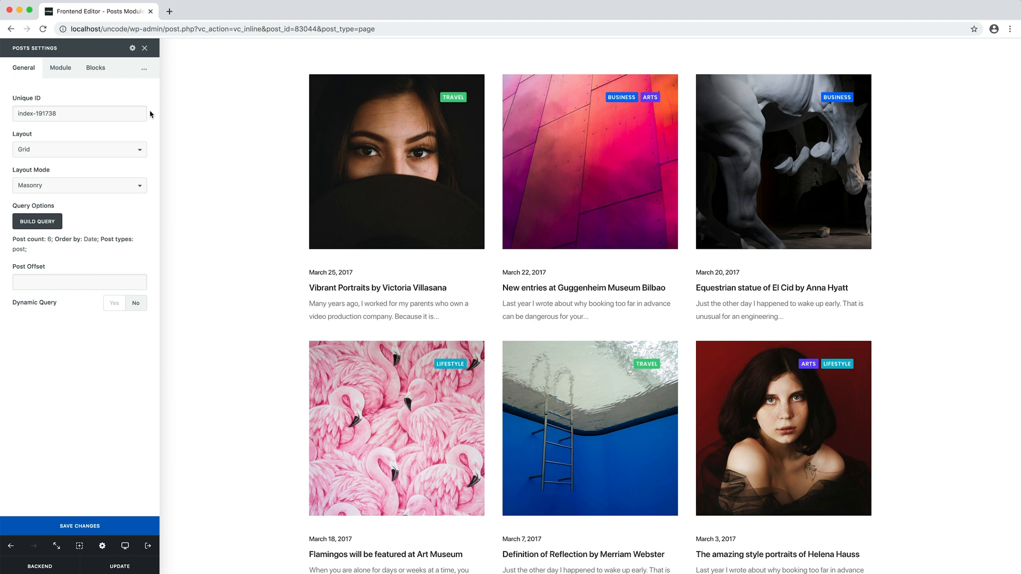
mouse_move(120, 86)
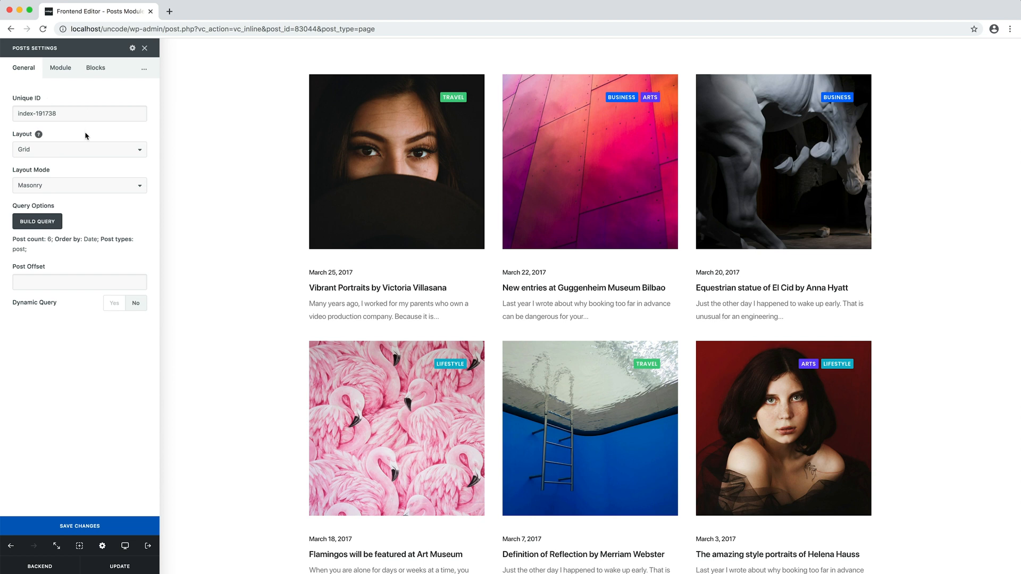
mouse_move(85, 152)
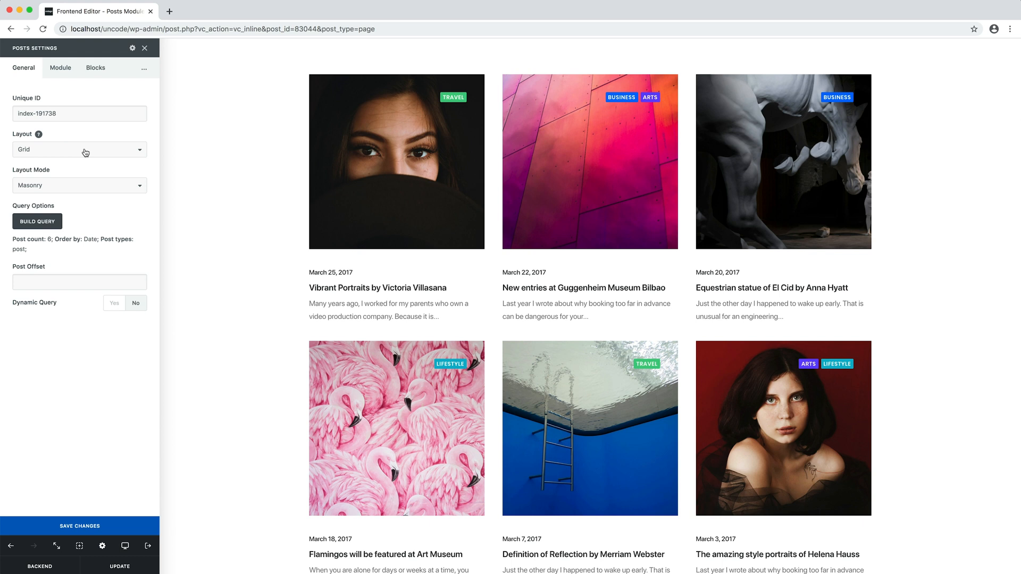
left_click(80, 149)
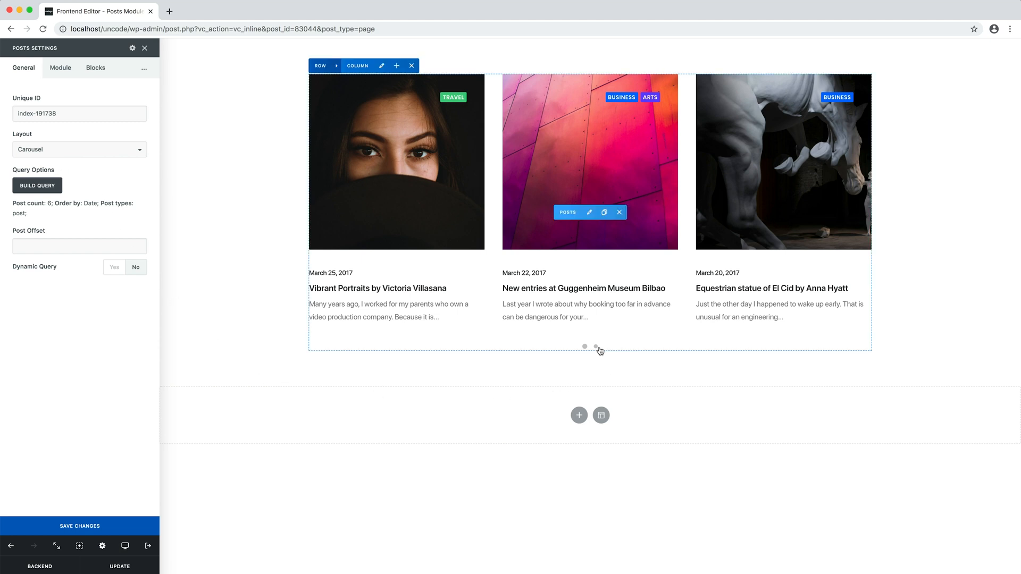
Preview the carousel's second slide, then set the Posts layout back to Grid.
left_click(596, 345)
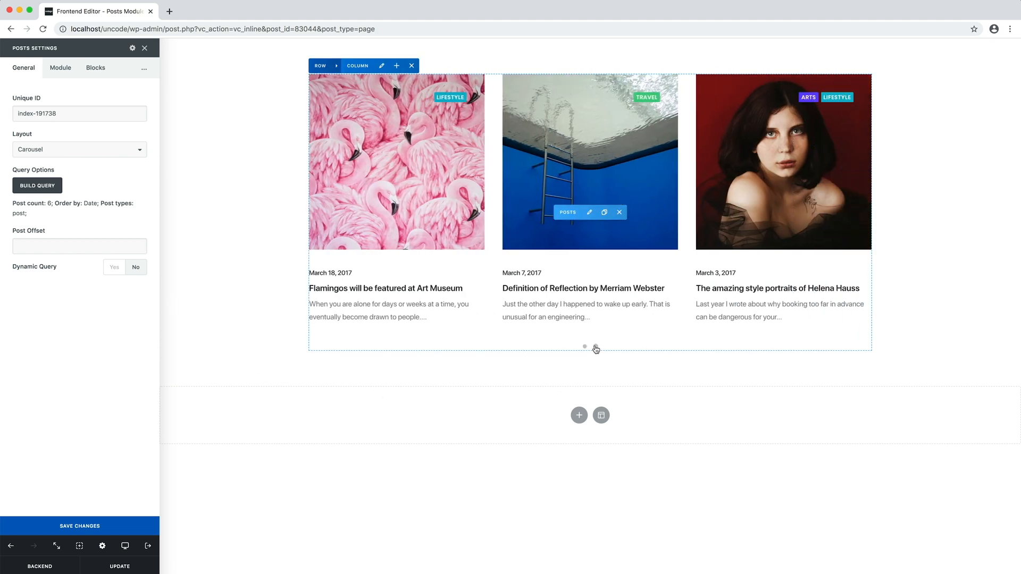
left_click(595, 347)
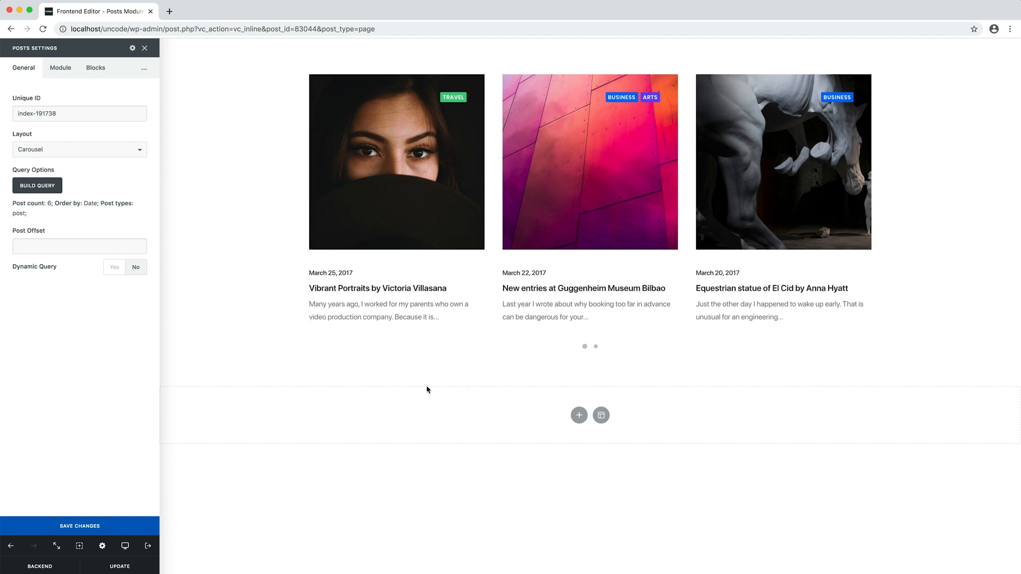
left_click(79, 148)
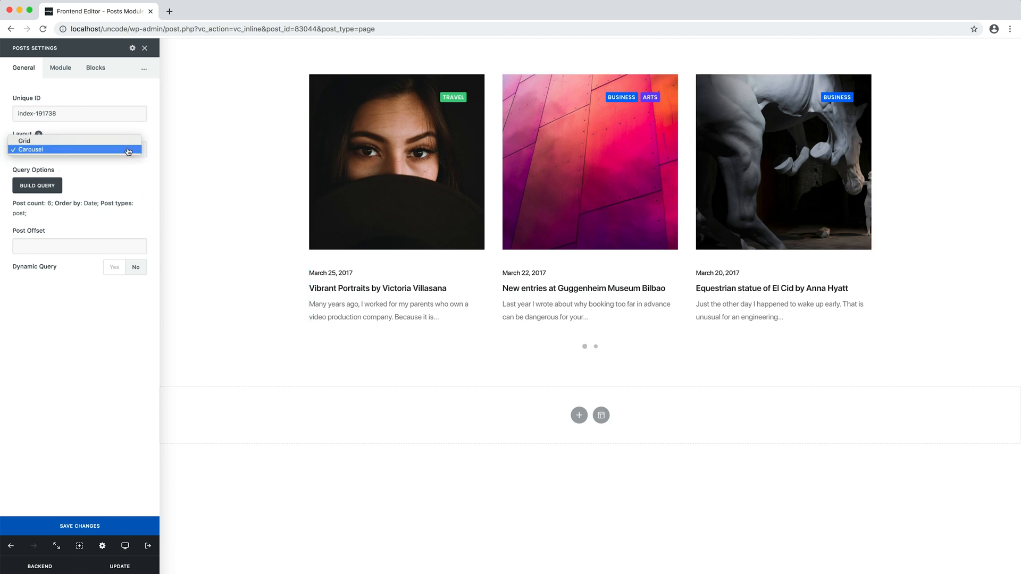
left_click(24, 140)
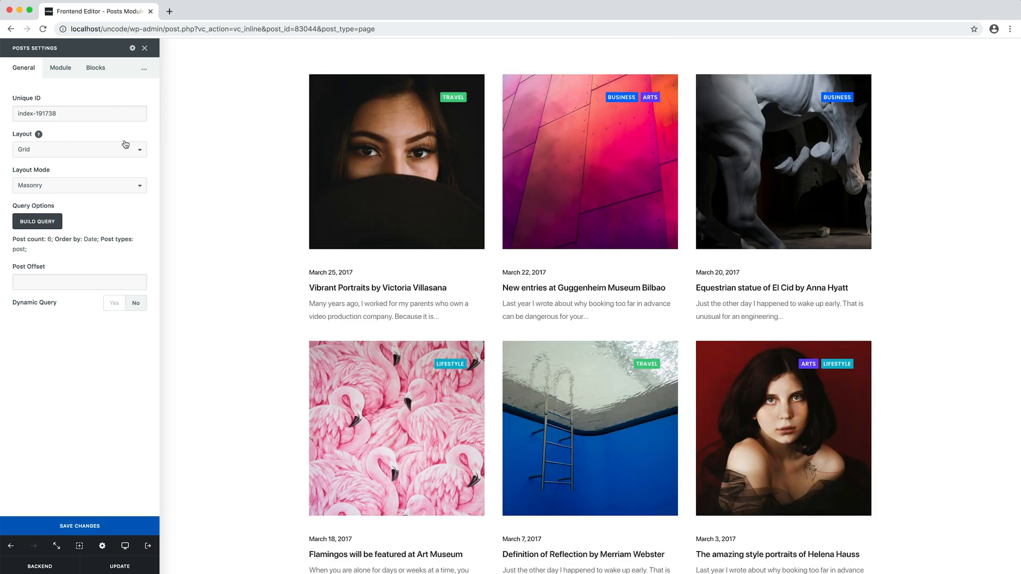
mouse_move(110, 185)
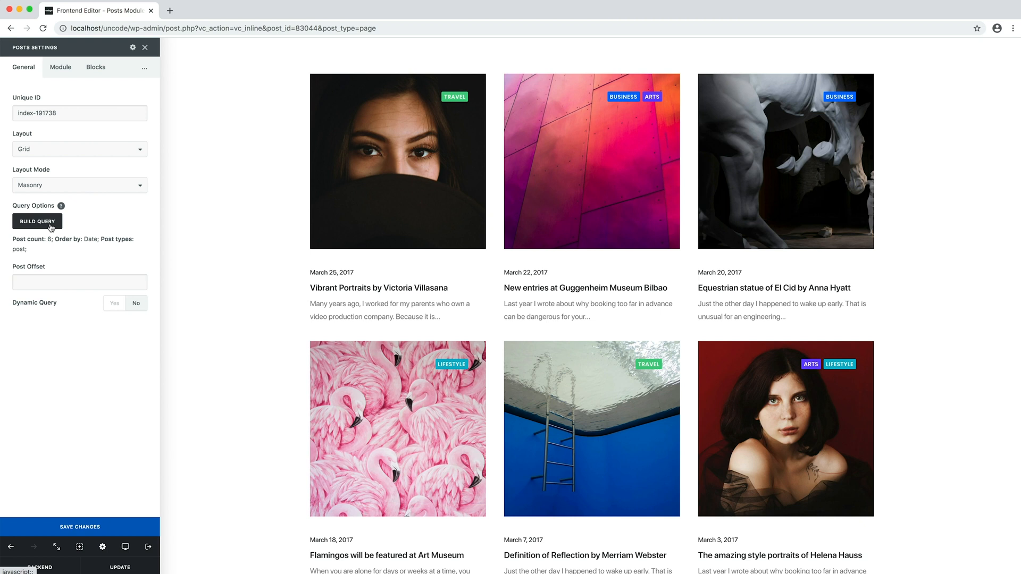
Open Build Query to show post type, count of 6 and ordering fields.
left_click(38, 221)
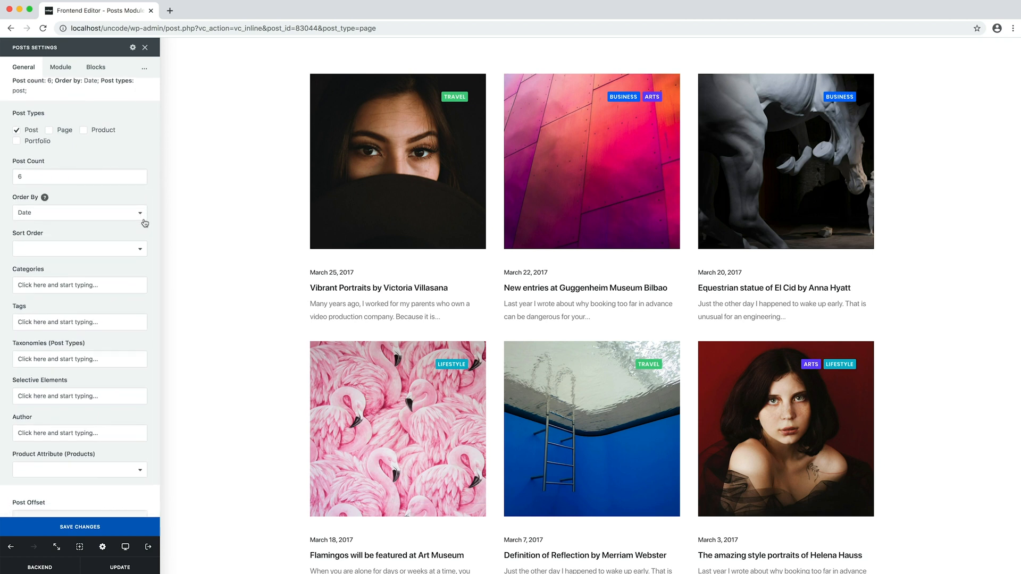
mouse_move(52, 119)
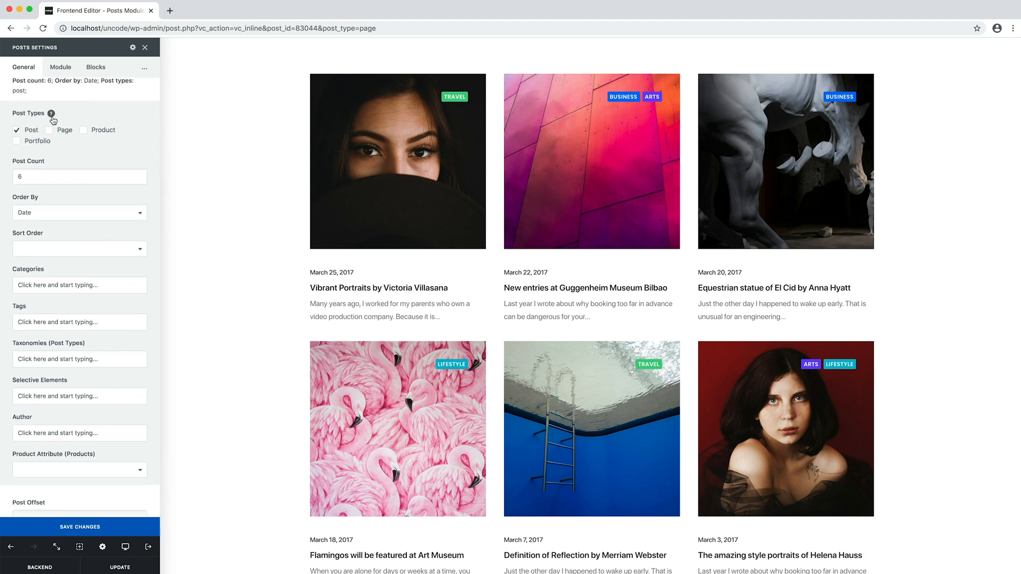
Try Portfolio and Product post types in the module, then keep Post only.
left_click(17, 130)
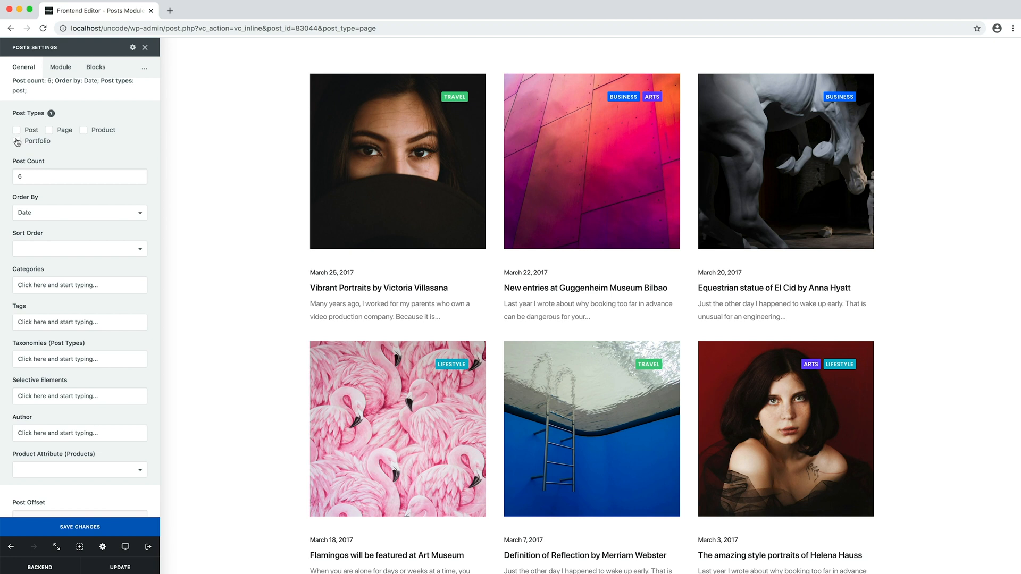
left_click(80, 527)
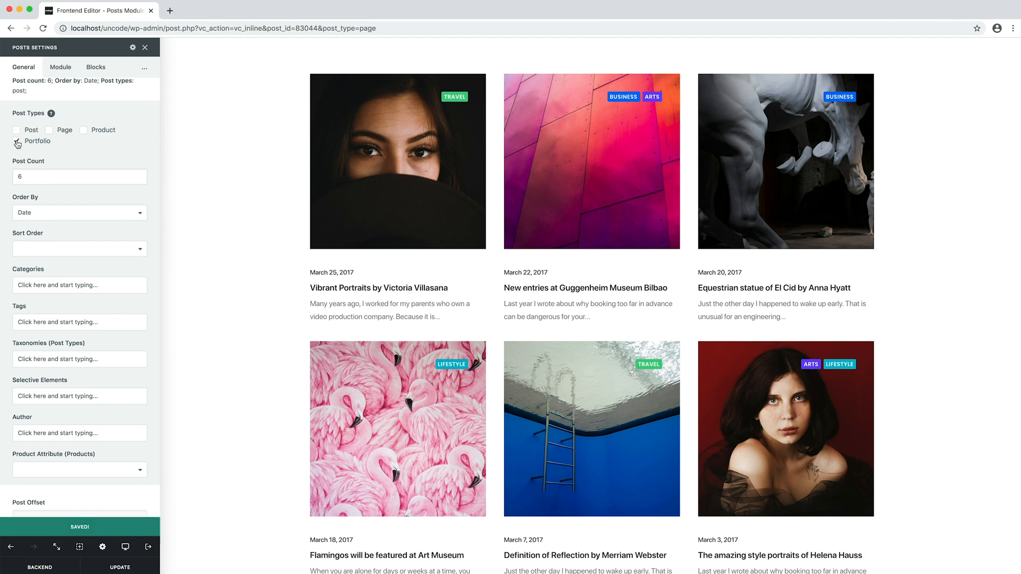
left_click(18, 142)
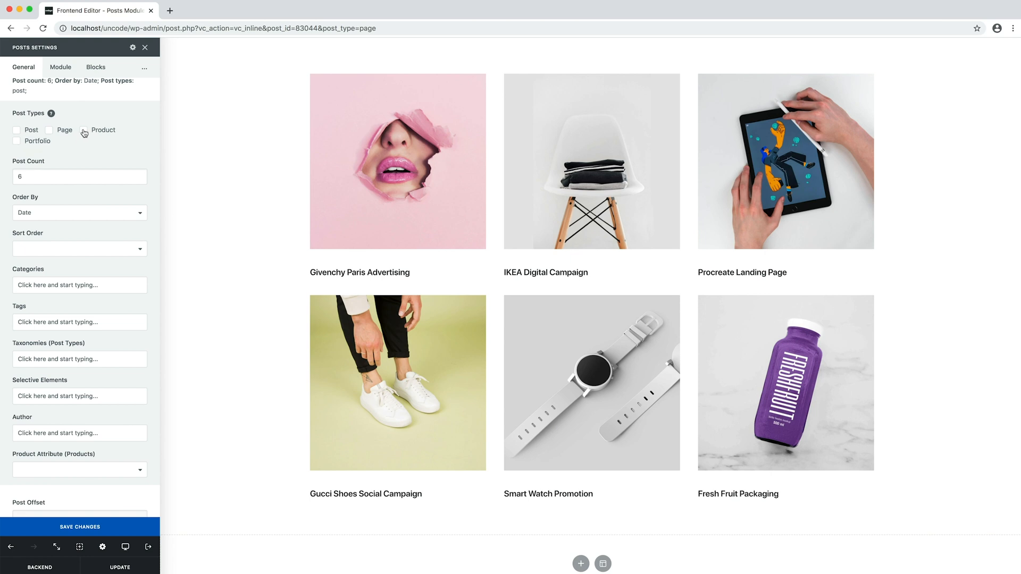
left_click(80, 527)
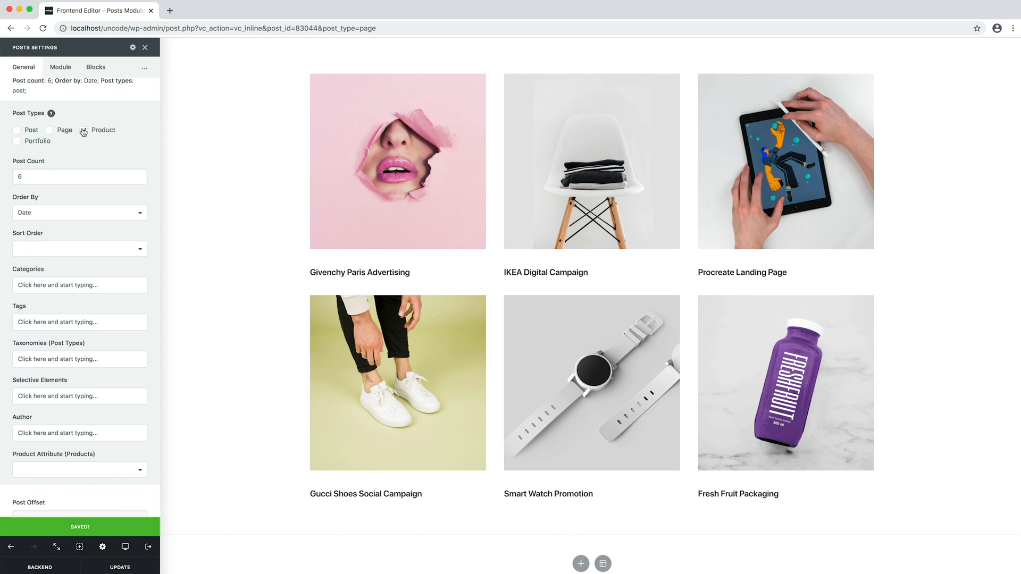
left_click(85, 130)
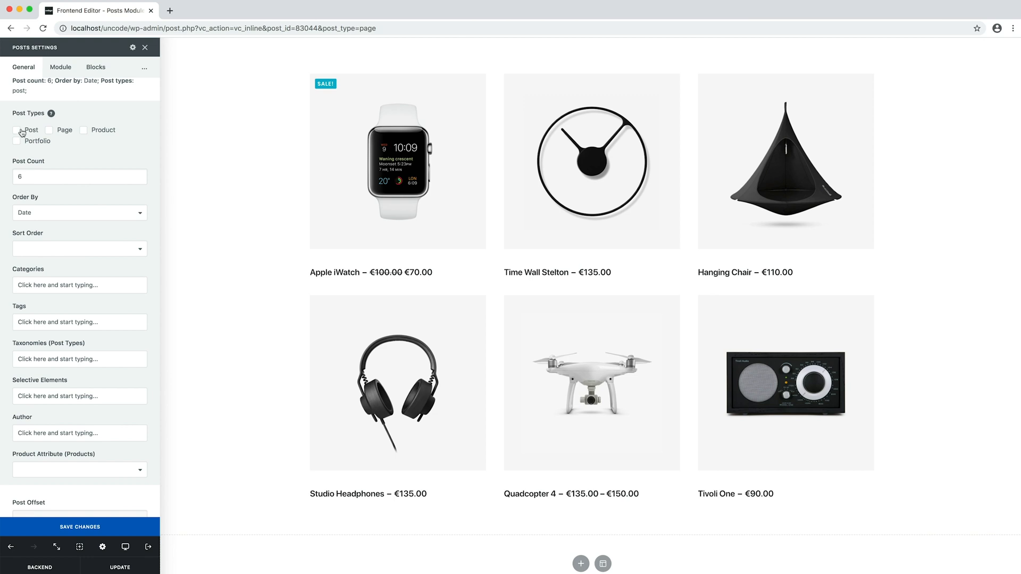
left_click(18, 129)
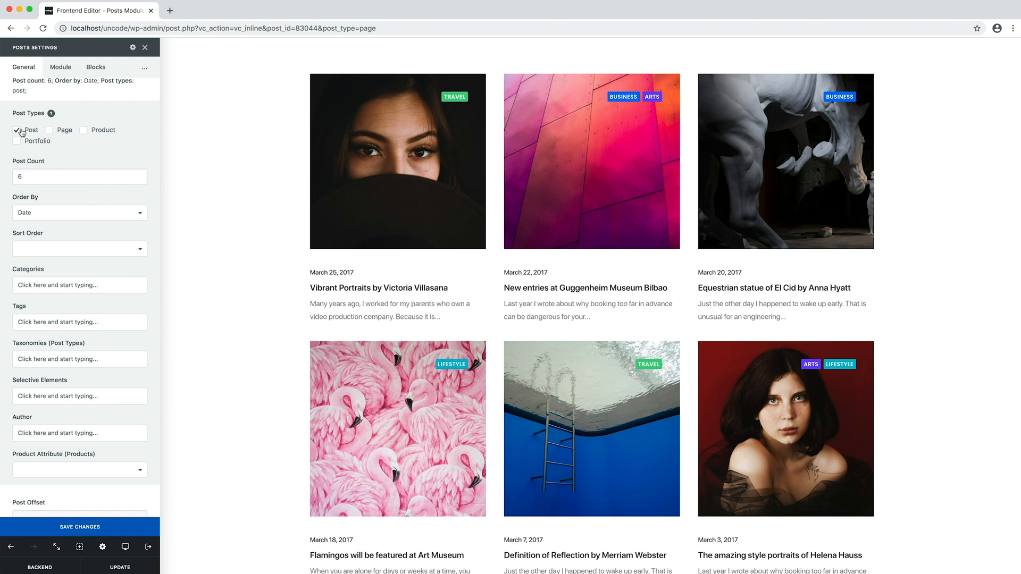
mouse_move(63, 163)
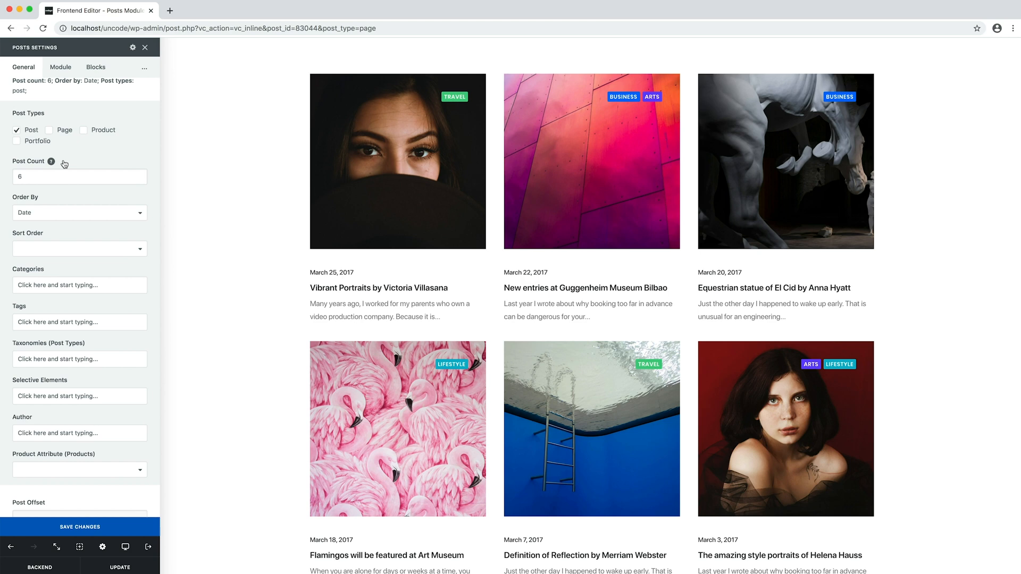
Change the Post Count from 6 to 9 so the grid shows nine articles.
scroll("down", 3)
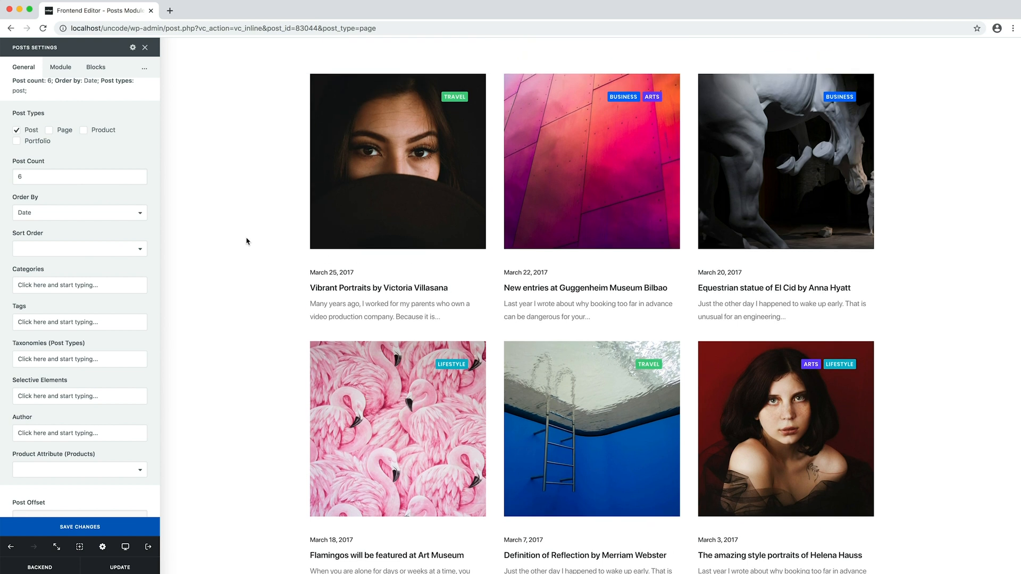
left_click(80, 177)
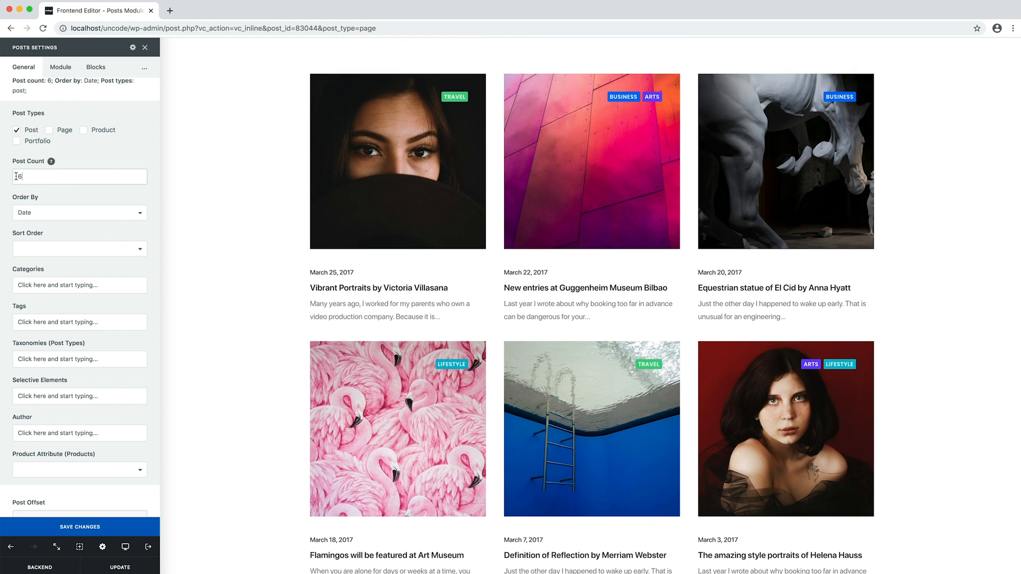
type("9")
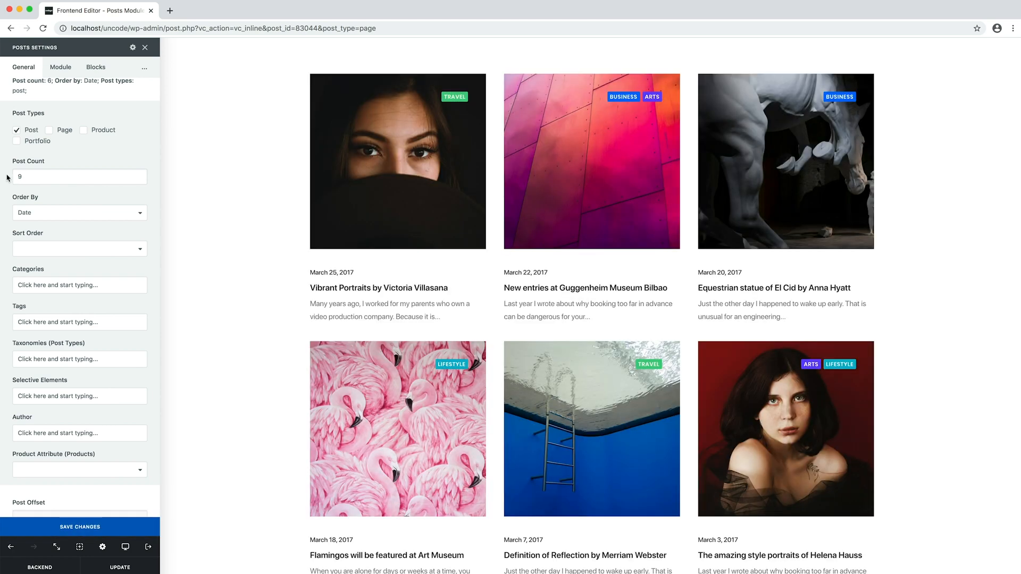
scroll("down", 3)
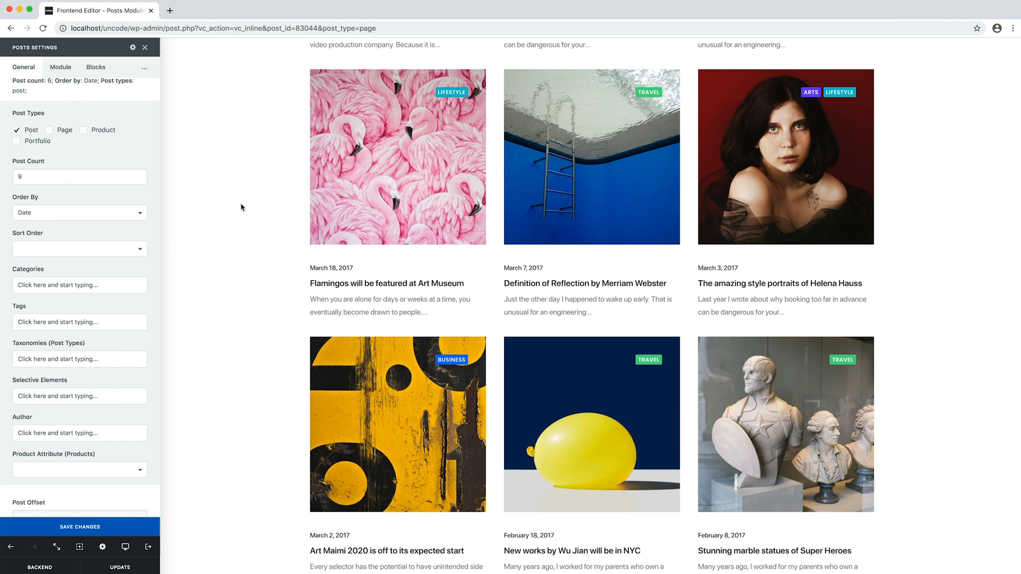
scroll("down", 3)
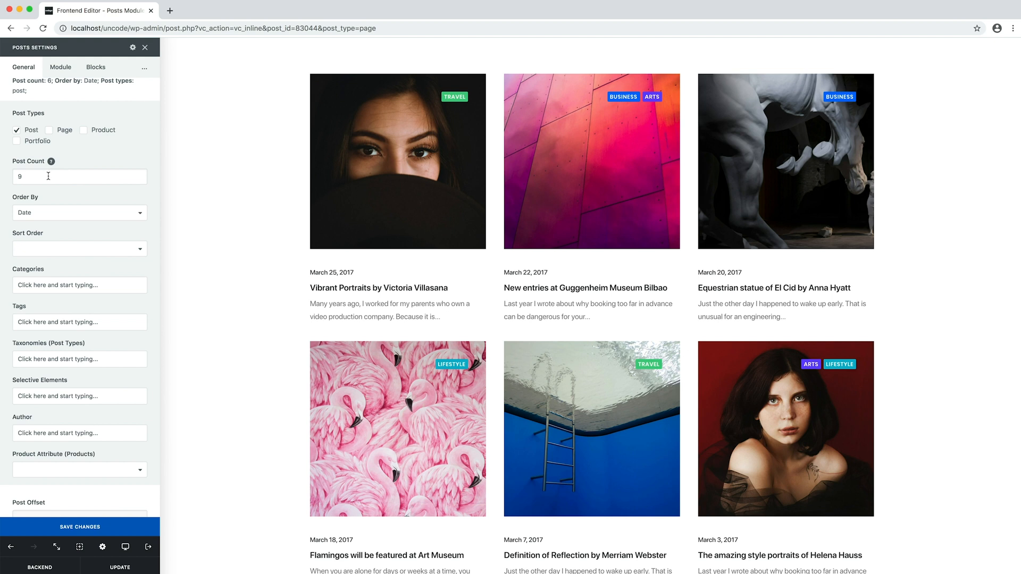
type("All")
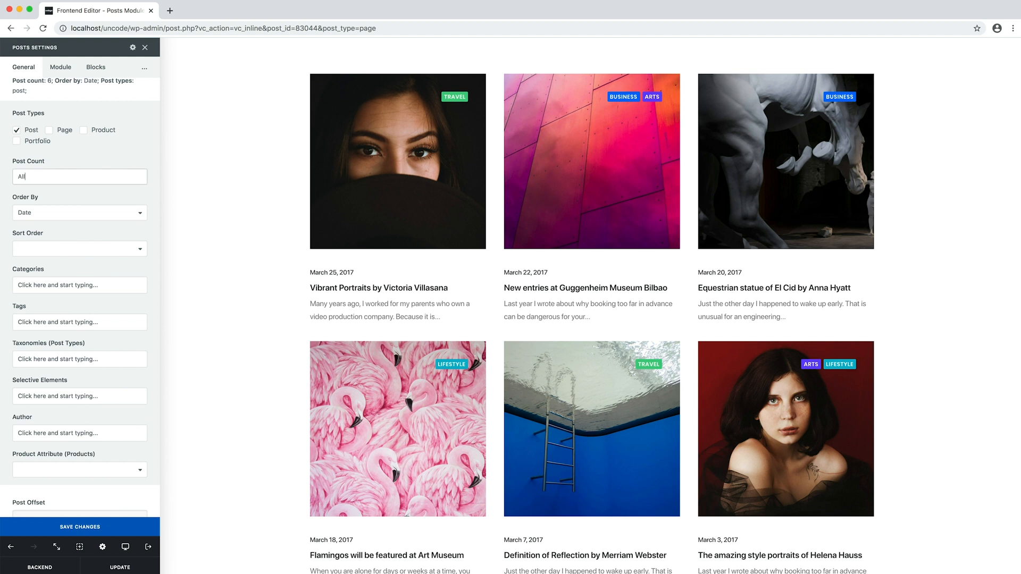
type("9")
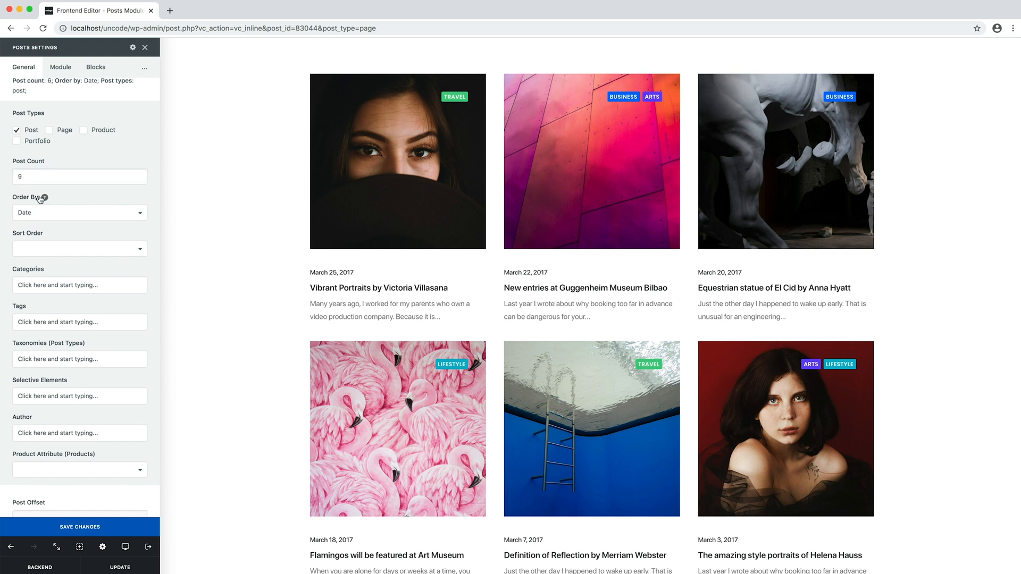
left_click(78, 213)
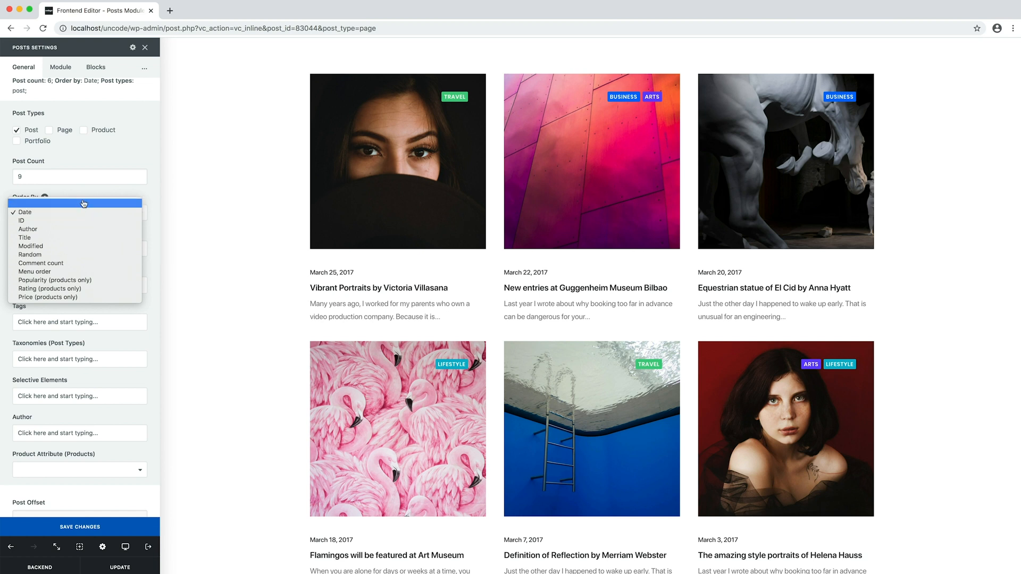
left_click(23, 213)
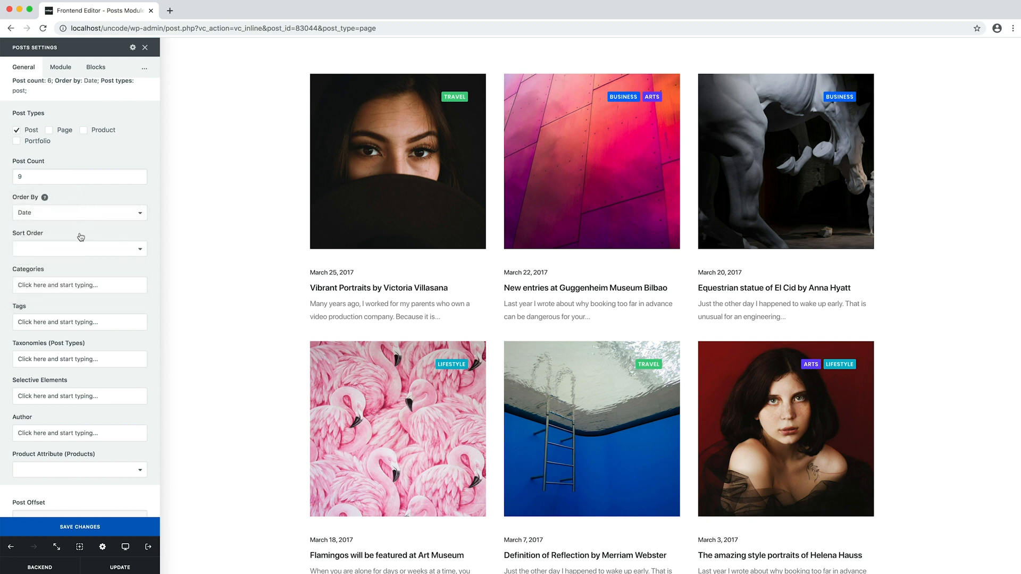
left_click(80, 248)
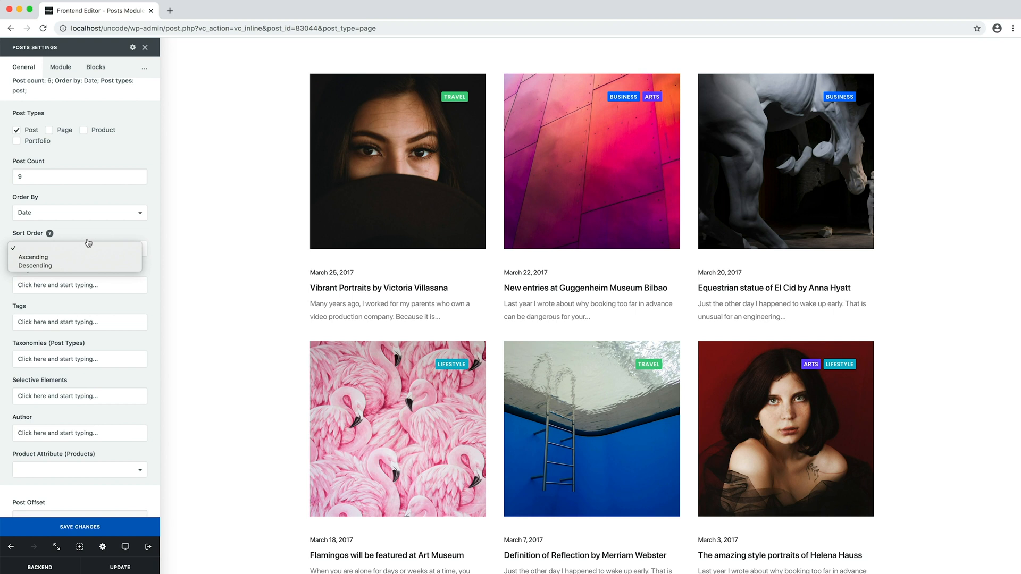
left_click(80, 247)
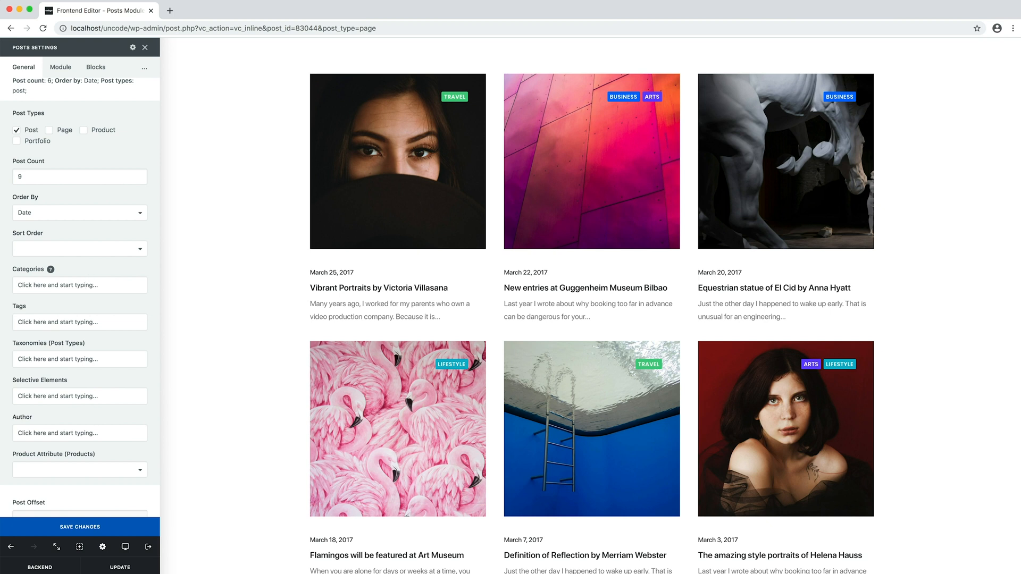
type("travel")
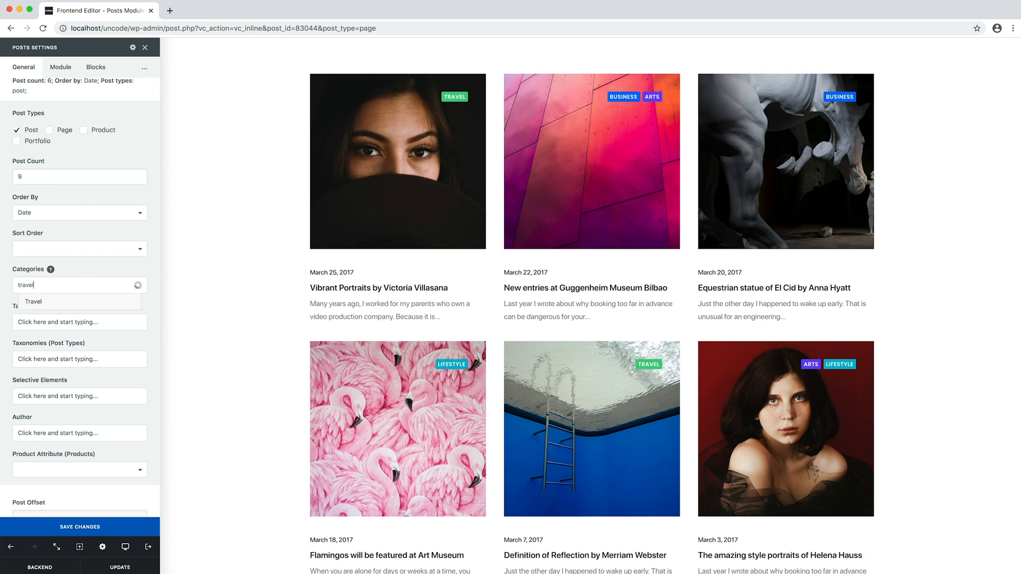
left_click(33, 301)
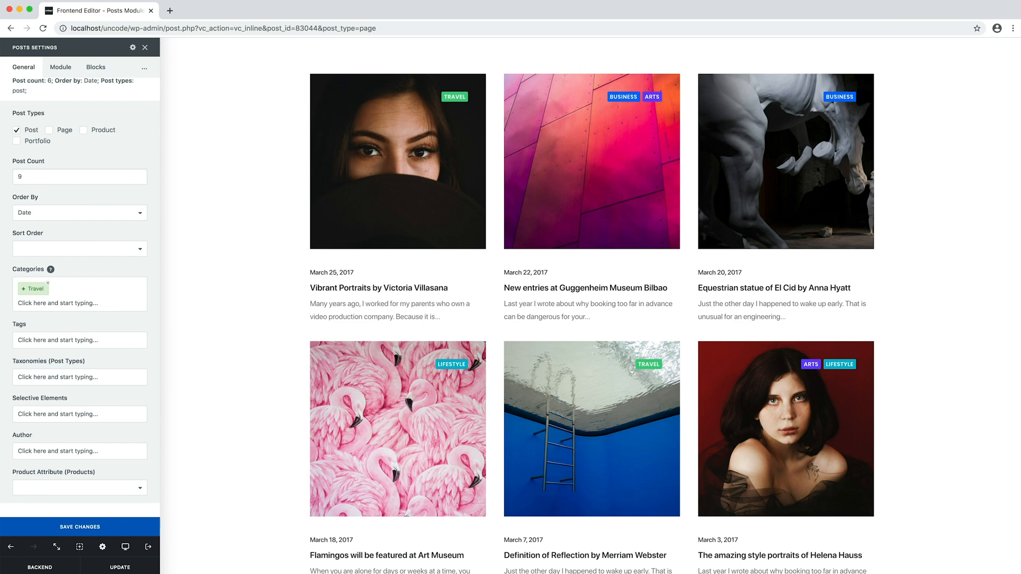
left_click(80, 526)
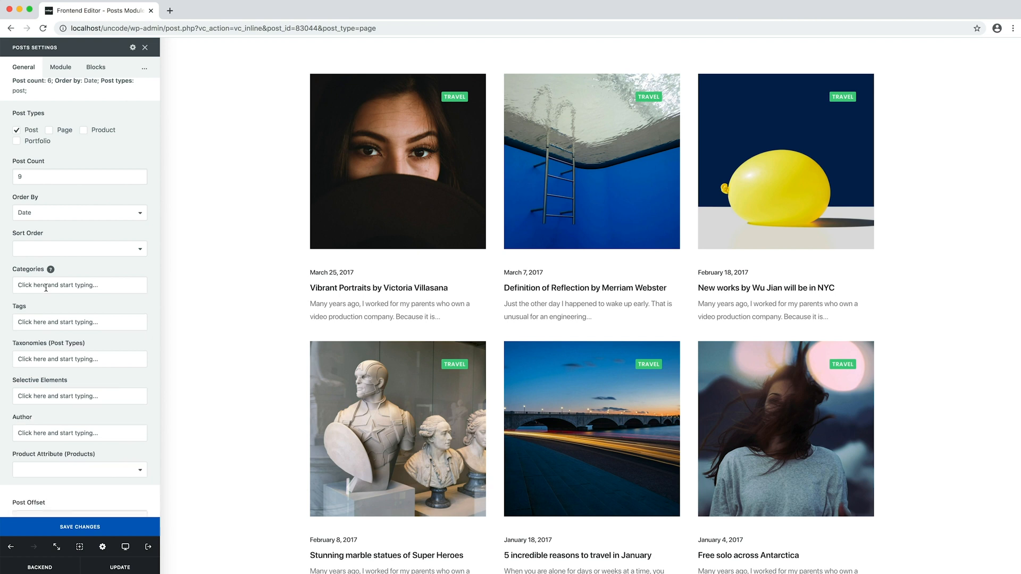
type("business")
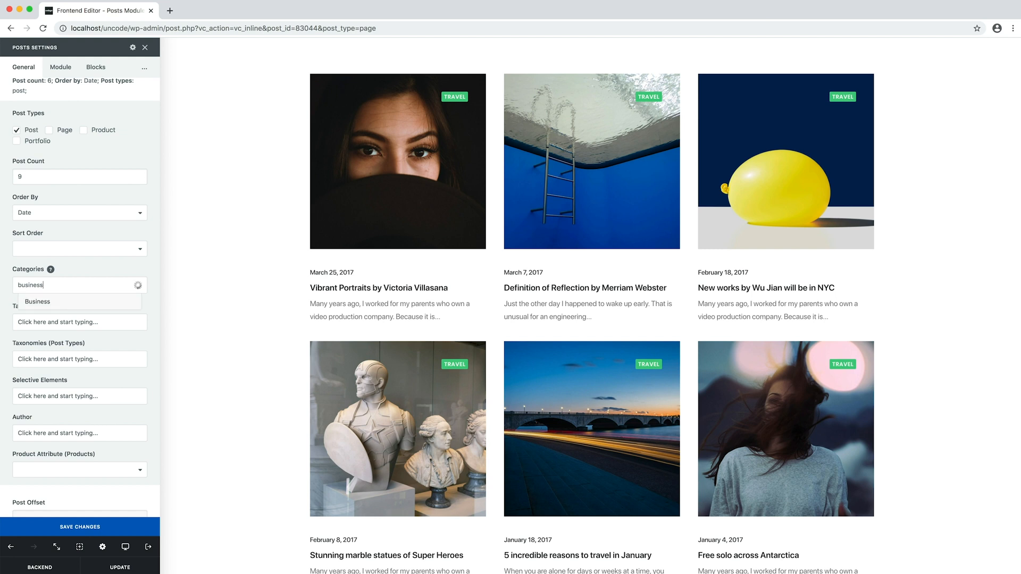
left_click(37, 301)
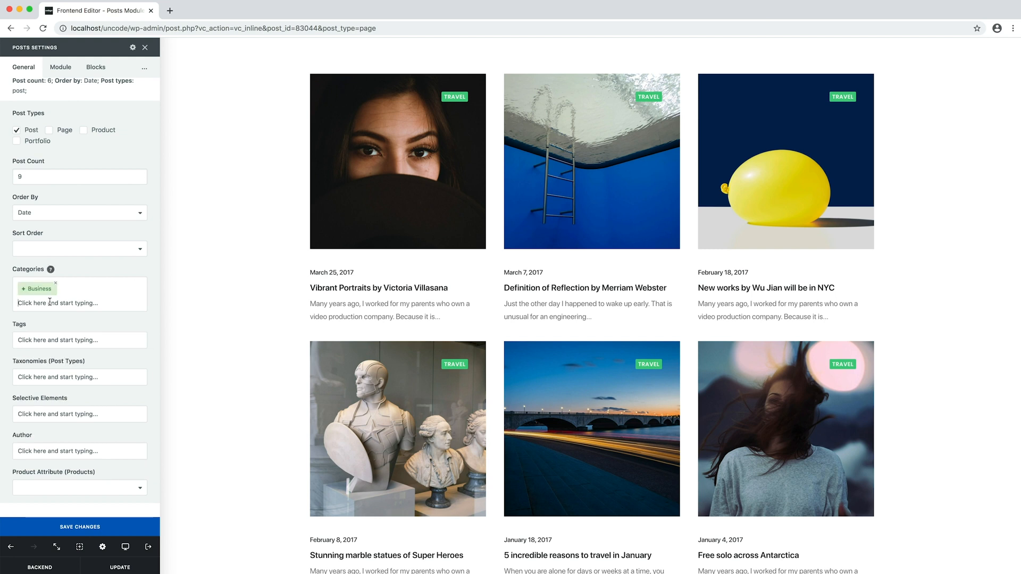
left_click(79, 526)
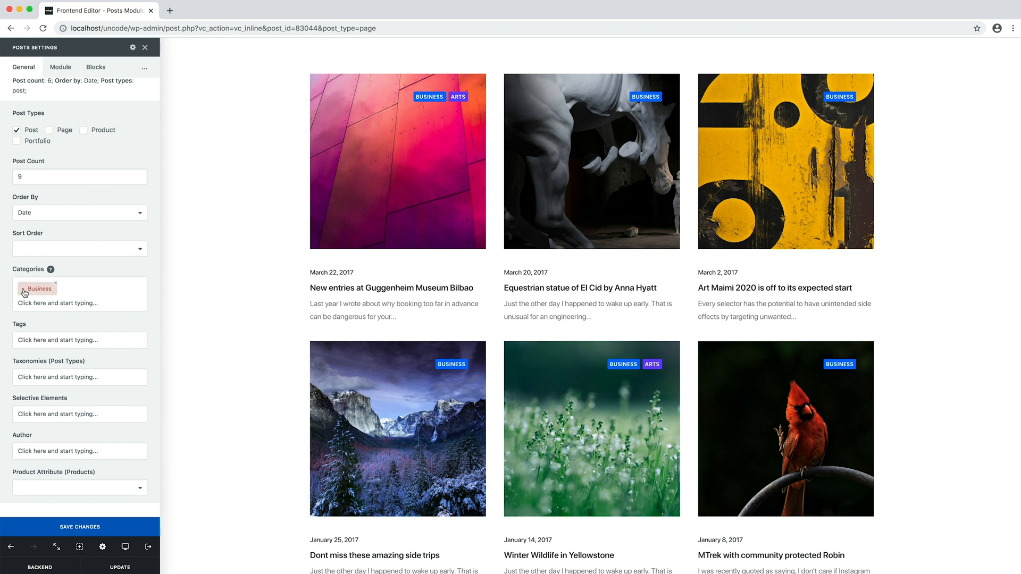
left_click(80, 527)
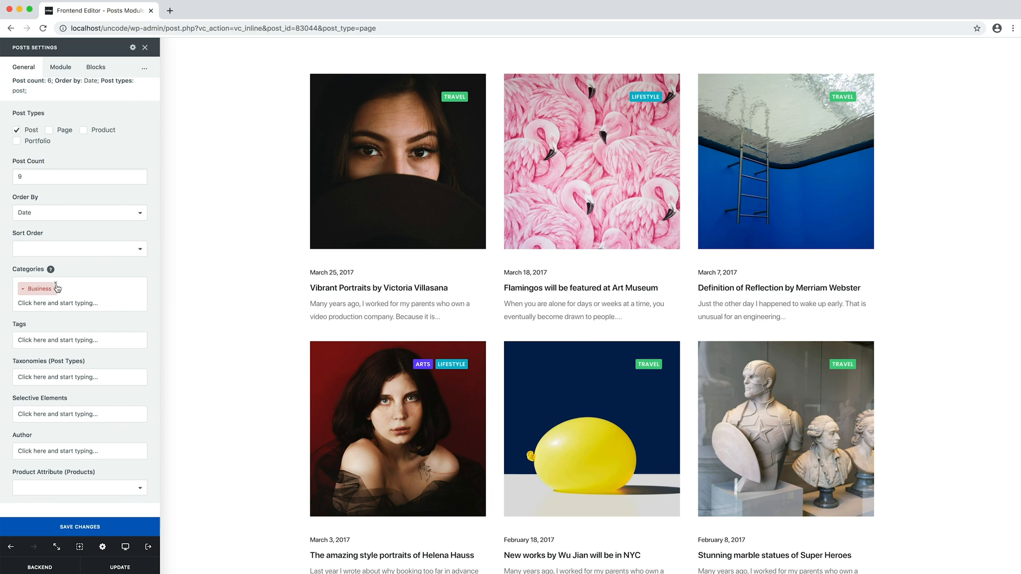
left_click(59, 288)
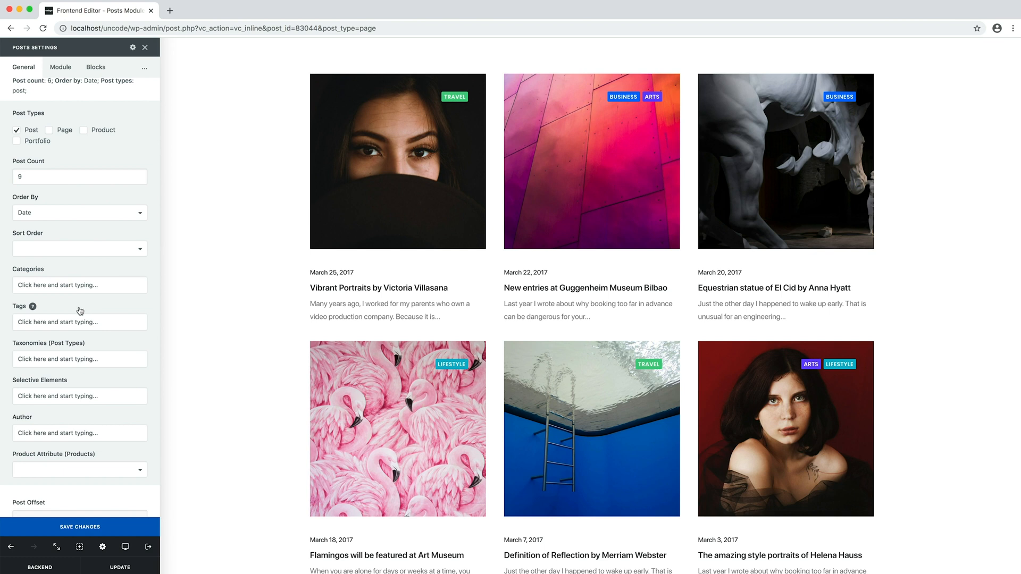
mouse_move(100, 349)
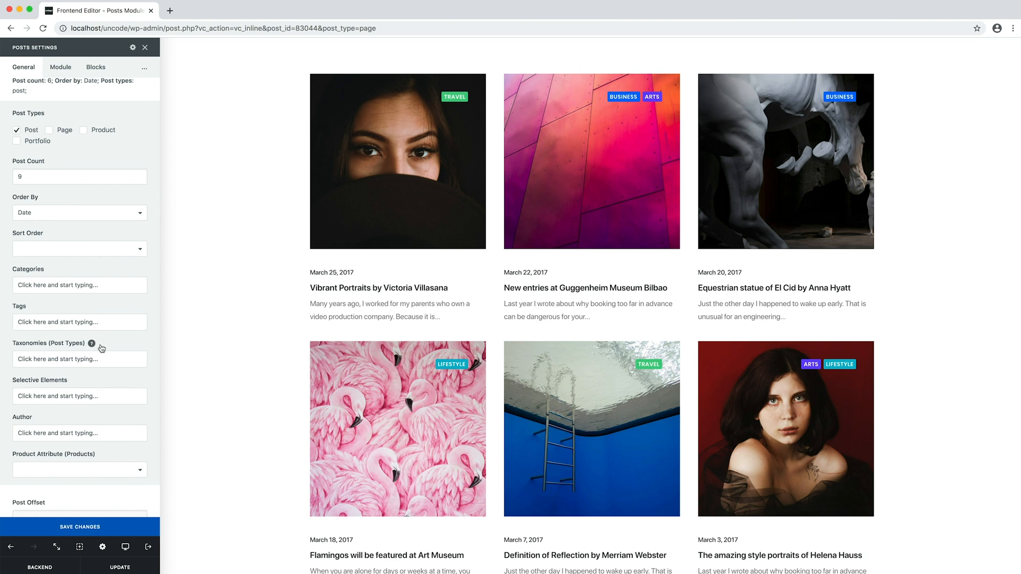
mouse_move(93, 343)
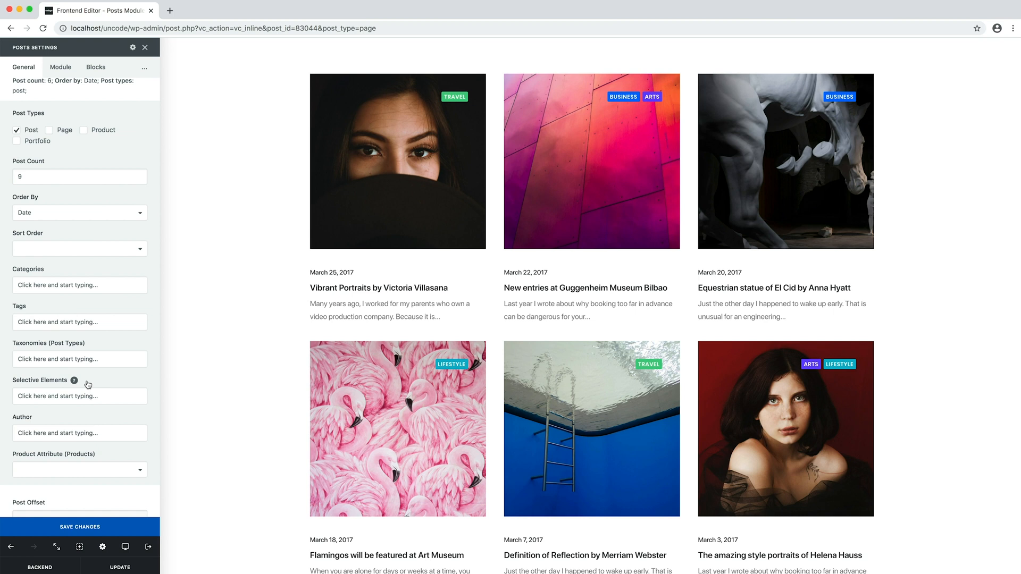
mouse_move(146, 376)
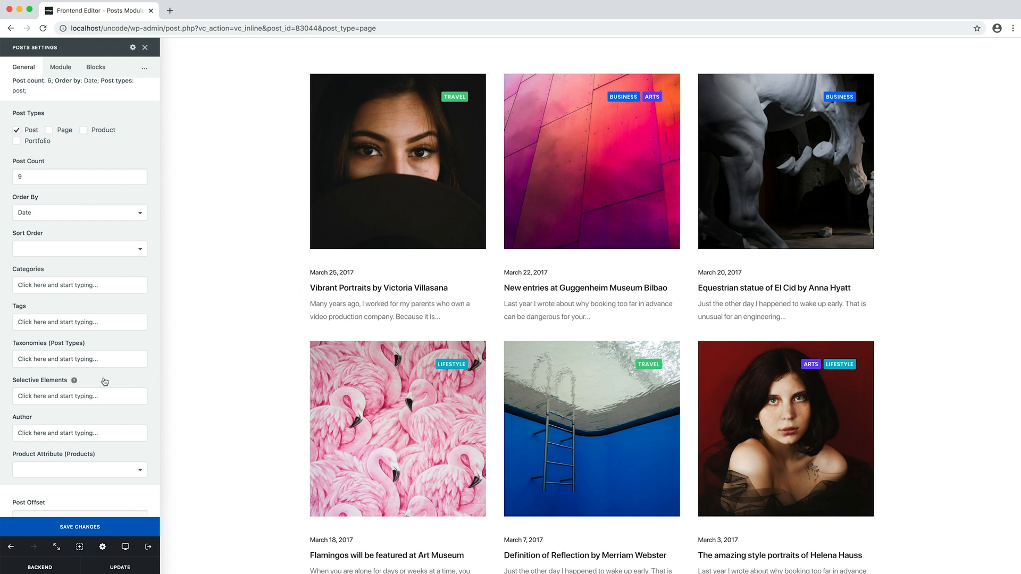
type("v")
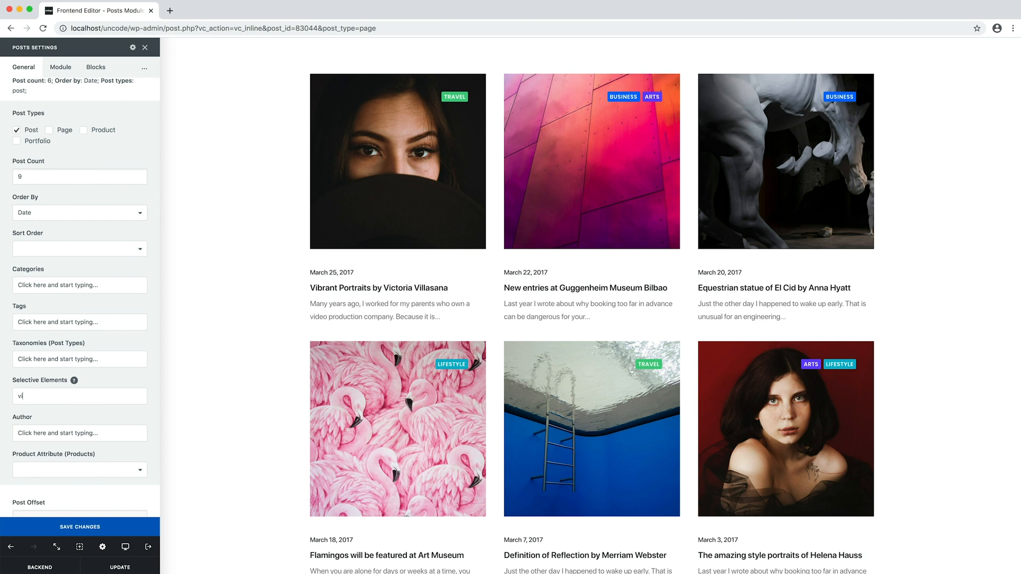
type("ibrant")
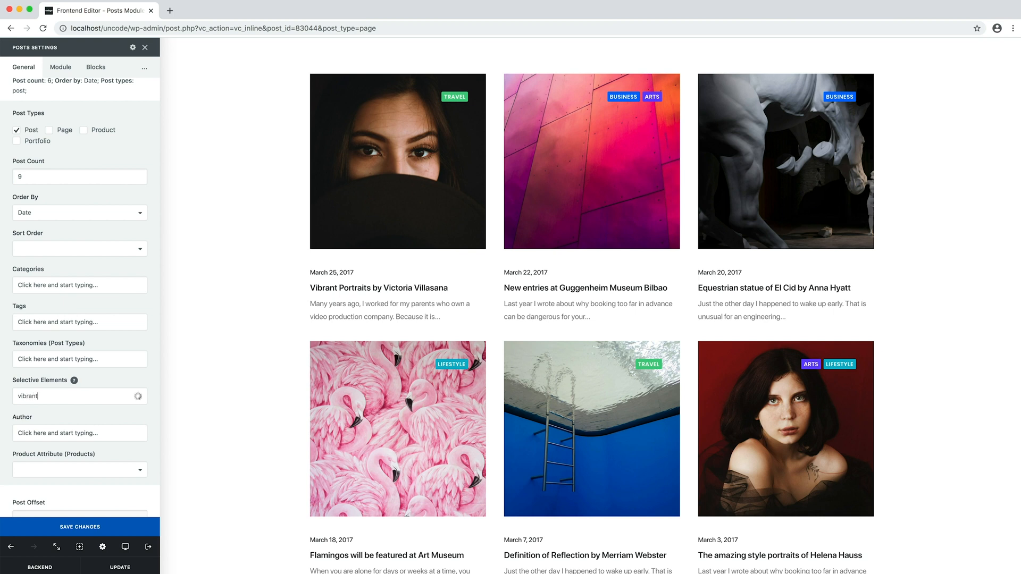
type("vibrant")
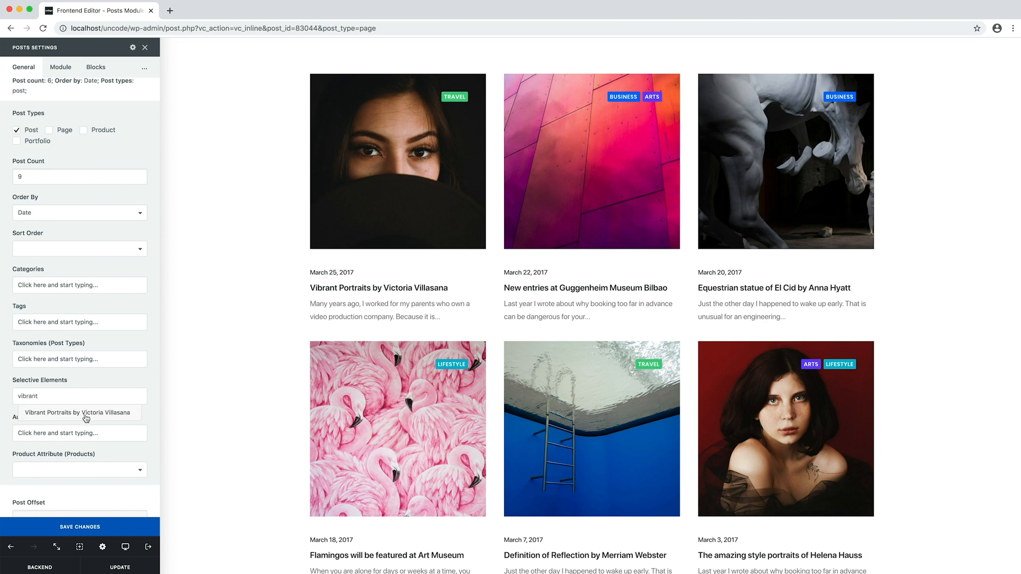
left_click(77, 413)
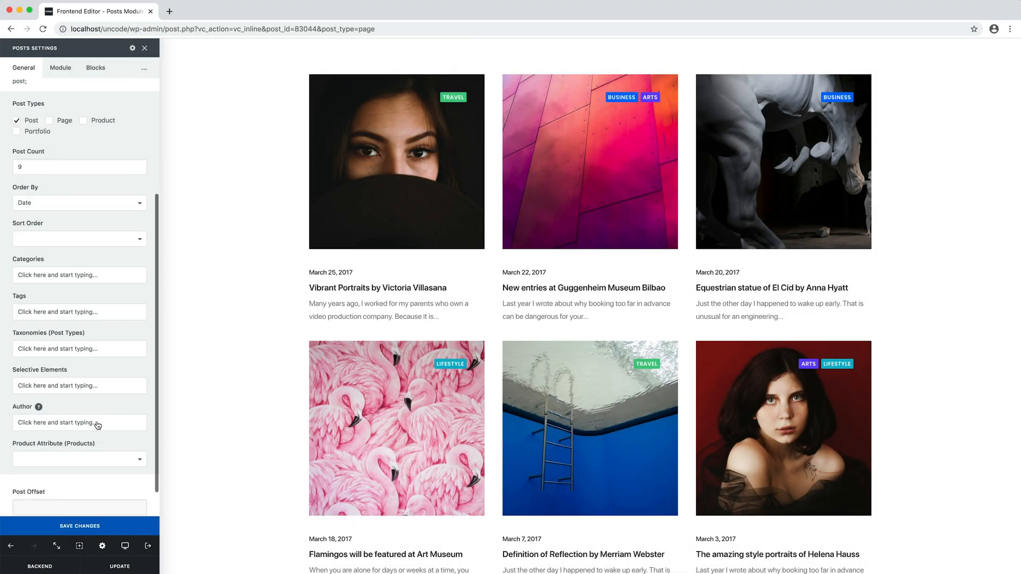
Open the Uncode Blog Newspaper demo in the frontend editor in a new tab.
scroll("down", 3)
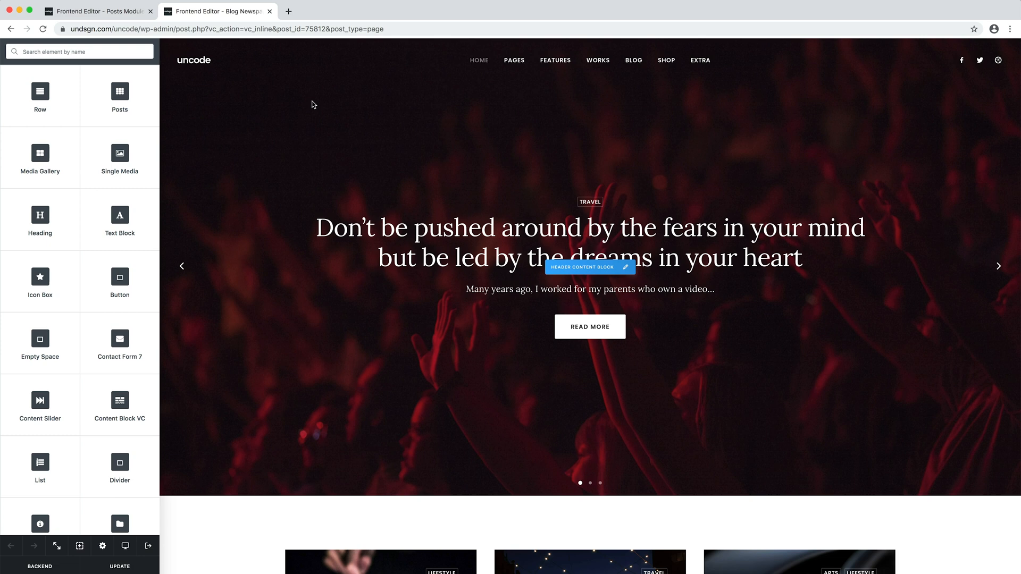
mouse_move(320, 146)
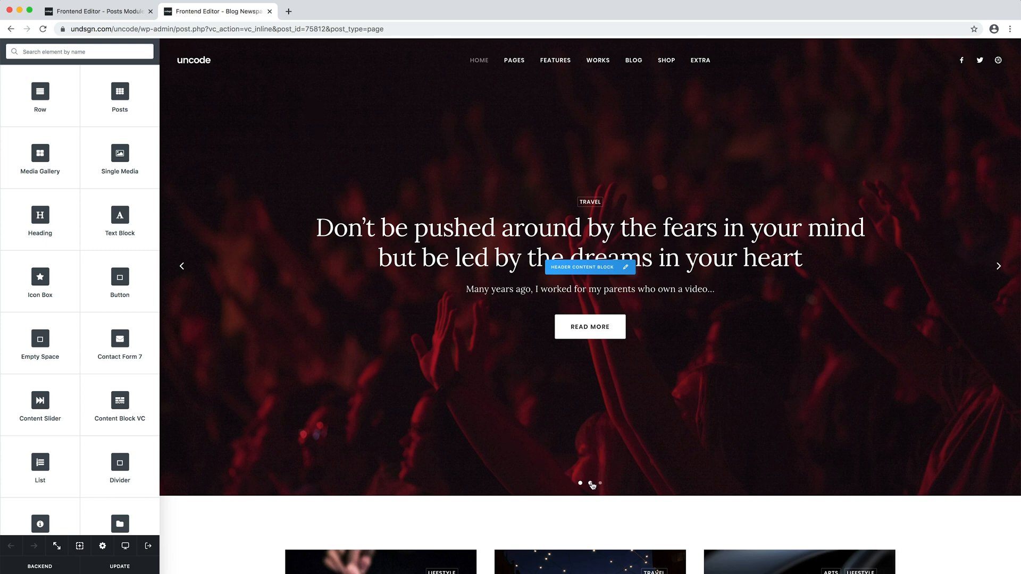
Page through the header carousel's three slides and back to the first.
left_click(600, 483)
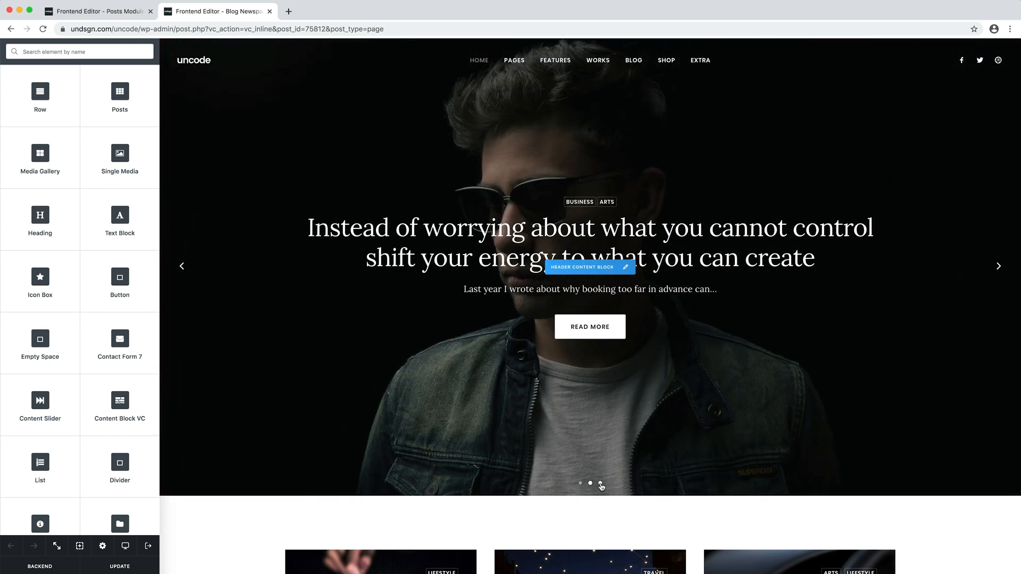
left_click(599, 483)
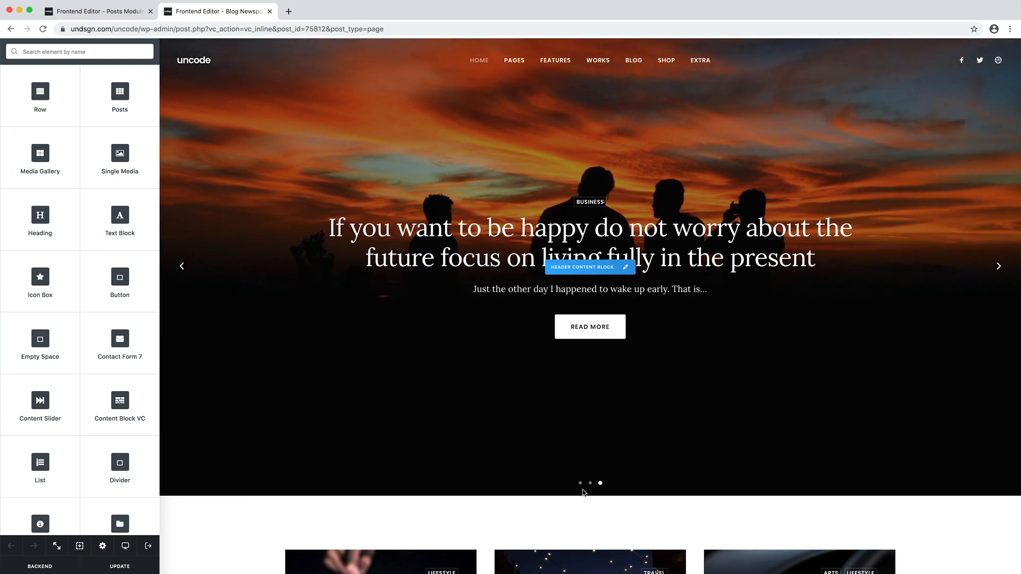
left_click(580, 483)
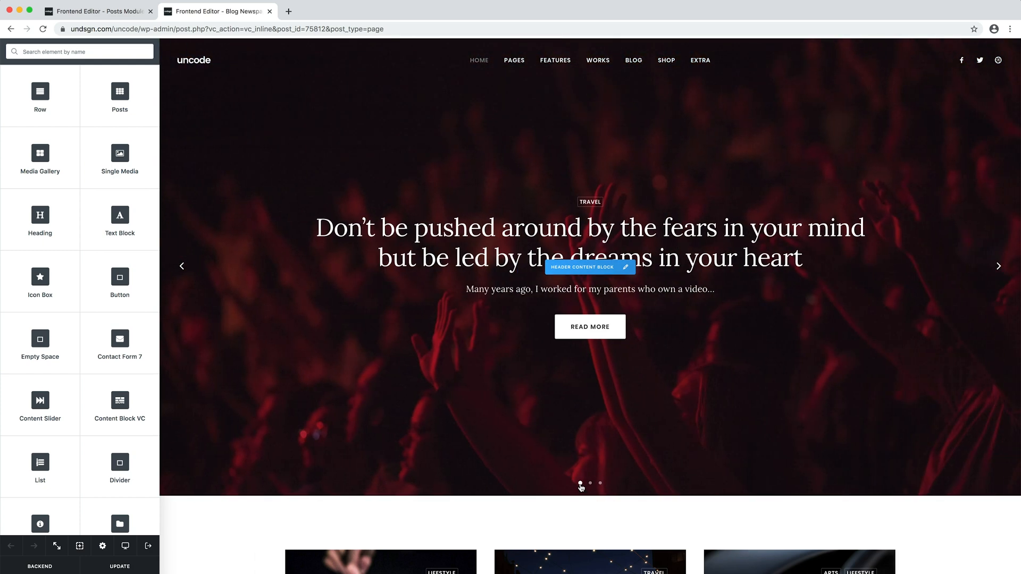
scroll("down", 3)
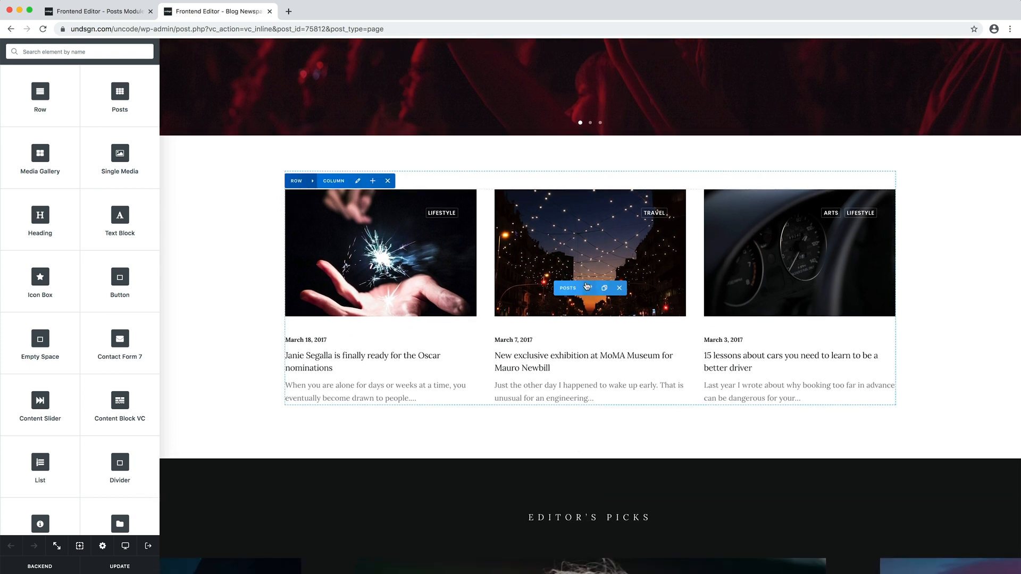
View the three-post grid's settings (offset 3) and the Editor's Picks carousel (offset 6).
left_click(567, 287)
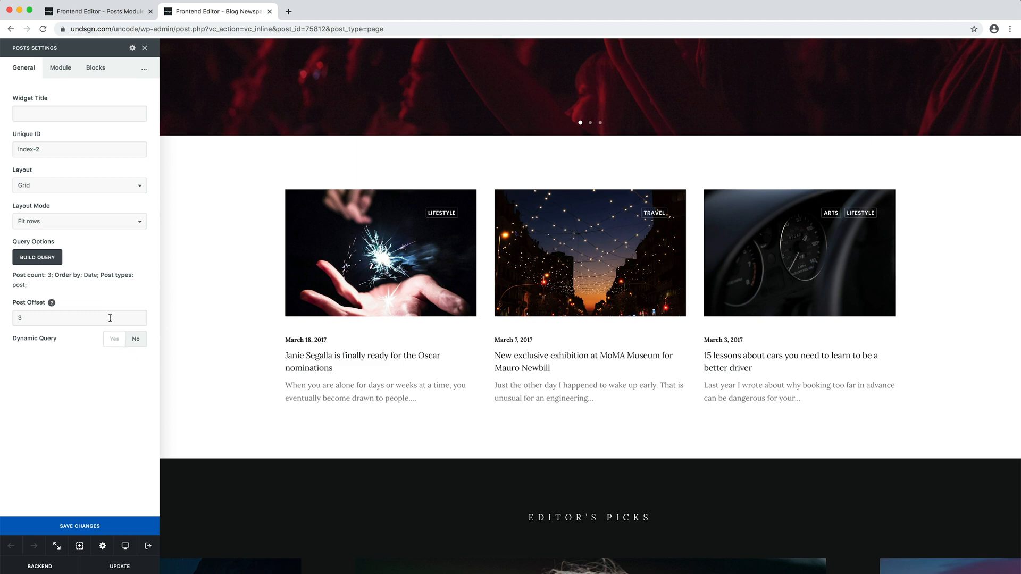
mouse_move(227, 397)
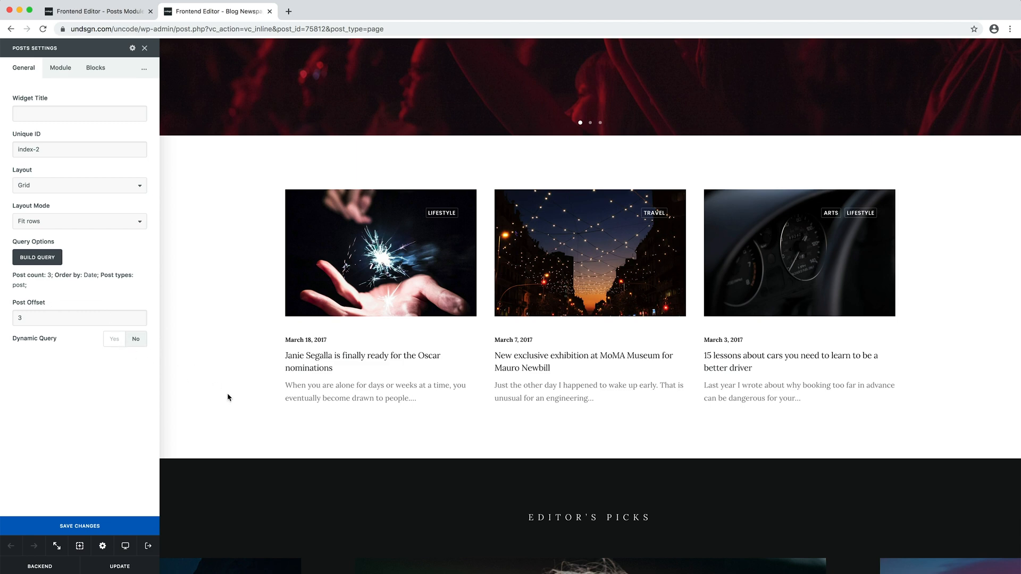
scroll("down", 3)
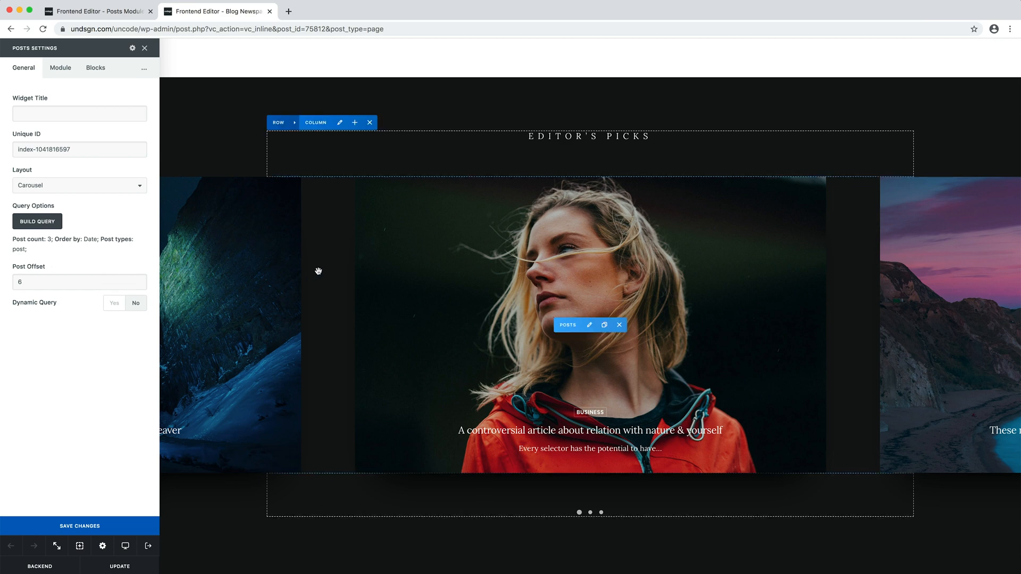
scroll("down", 3)
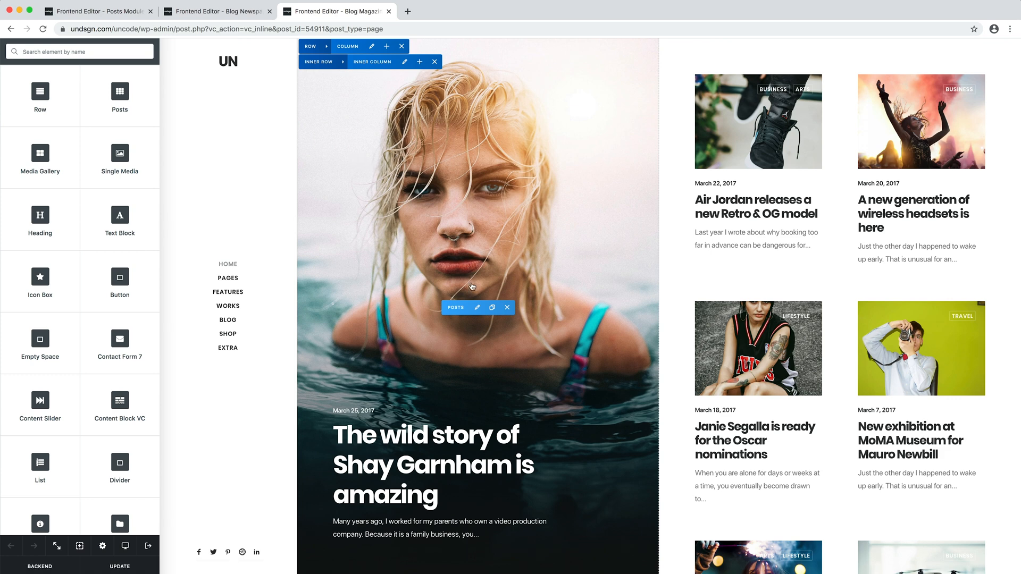
View the Blog Magazine demo's posts grid settings showing an offset of 1.
left_click(476, 307)
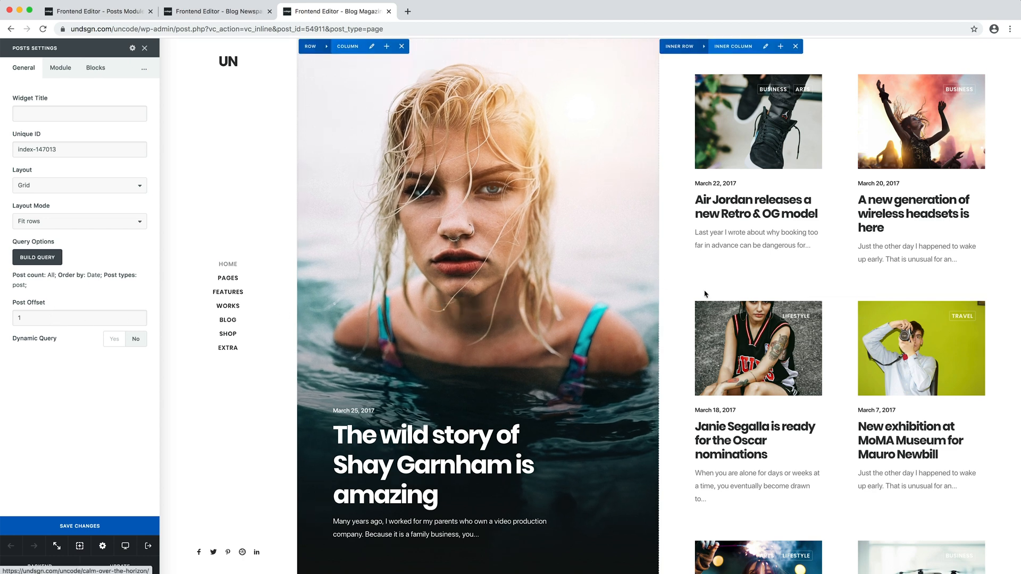
scroll("down", 3)
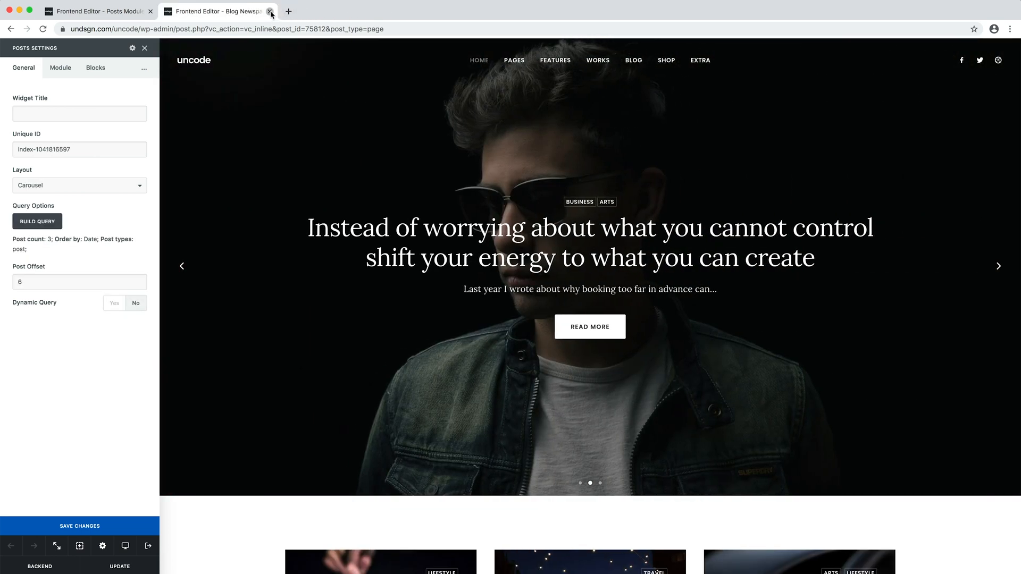
Close the demo tabs and return to the local nine-post grid's settings.
left_click(270, 11)
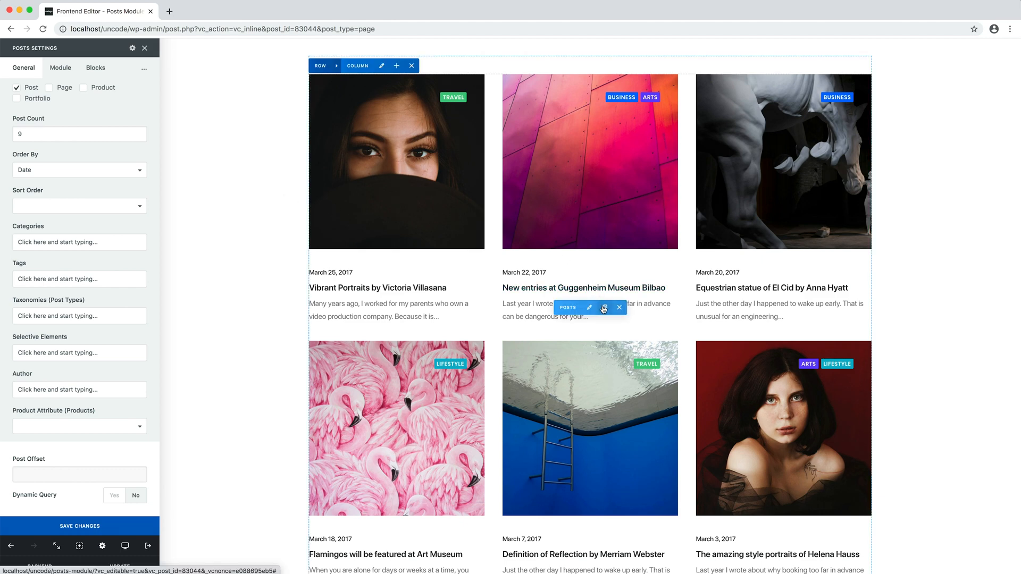
scroll("down", 3)
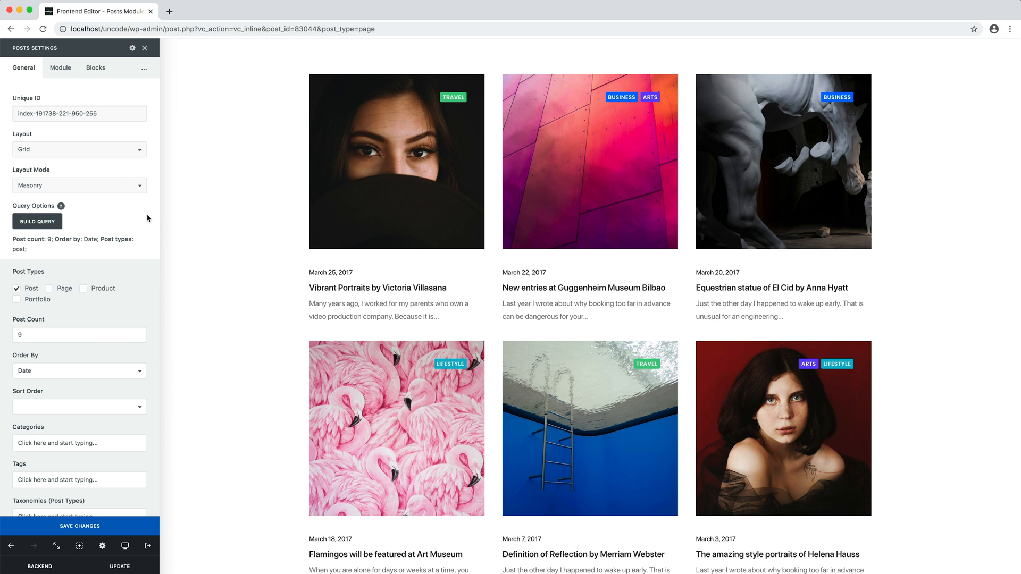
Set the posts module Layout to Carousel with a Post Count of 3.
left_click(79, 149)
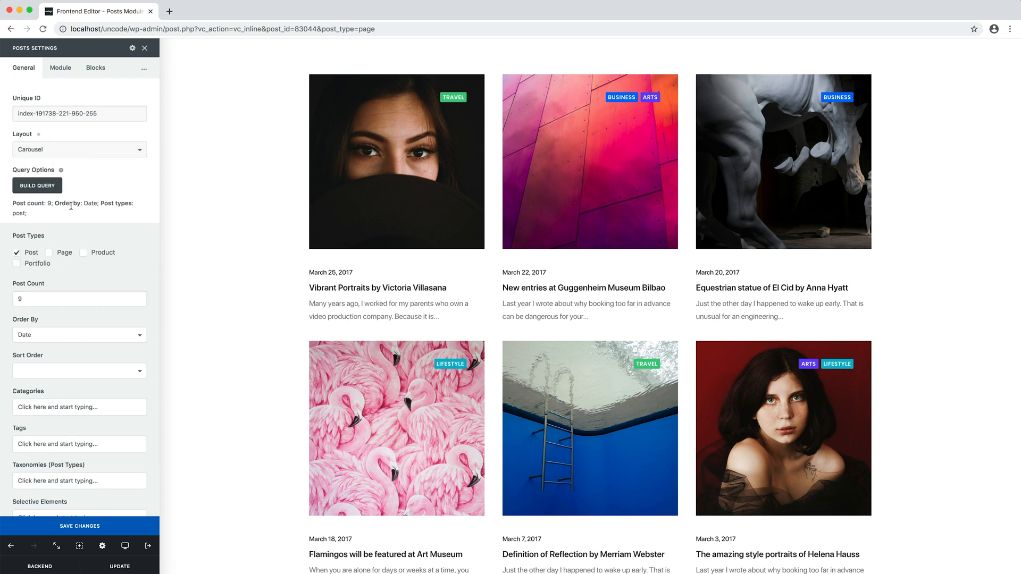
left_click(79, 299)
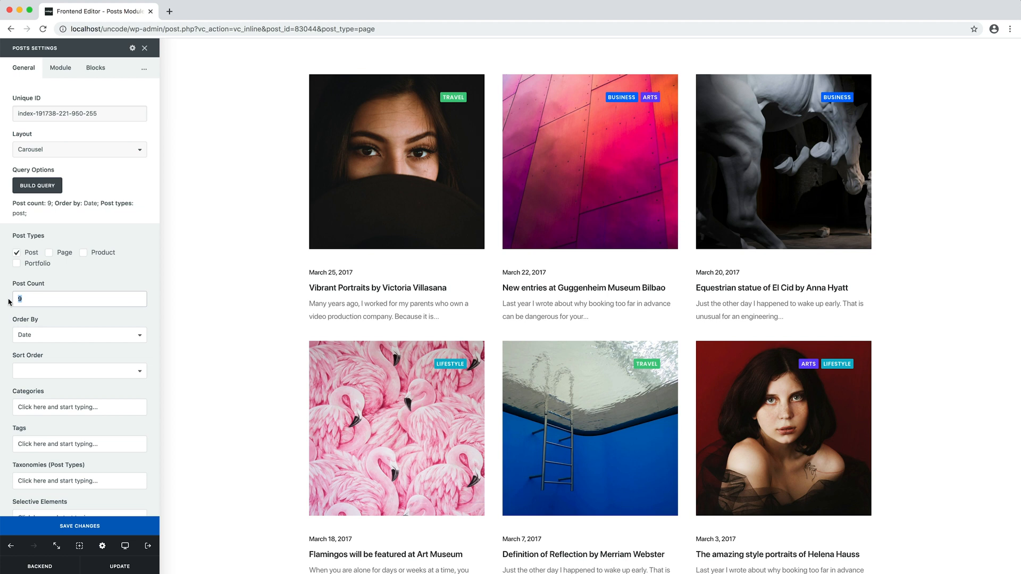
type("3")
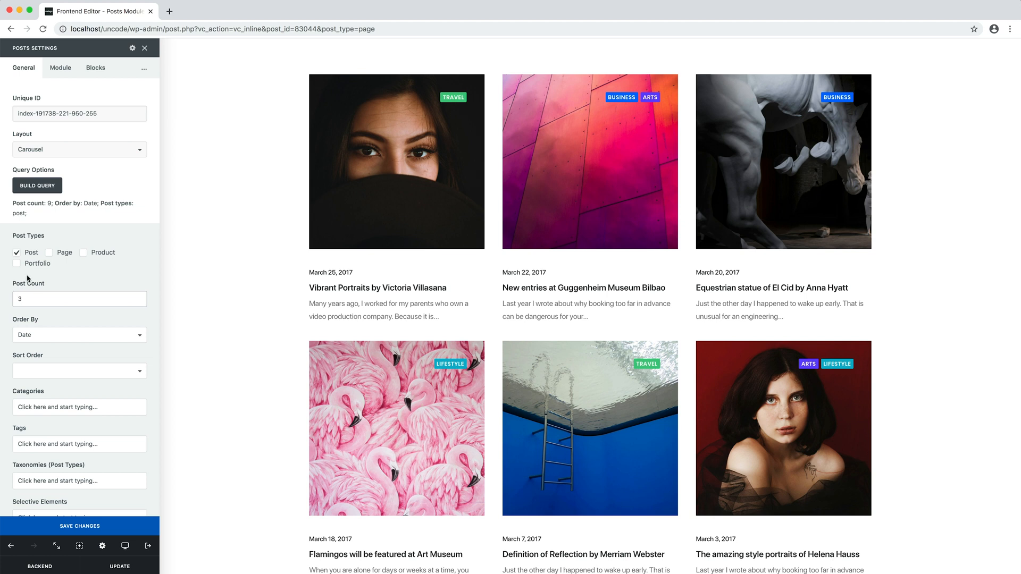
left_click(60, 68)
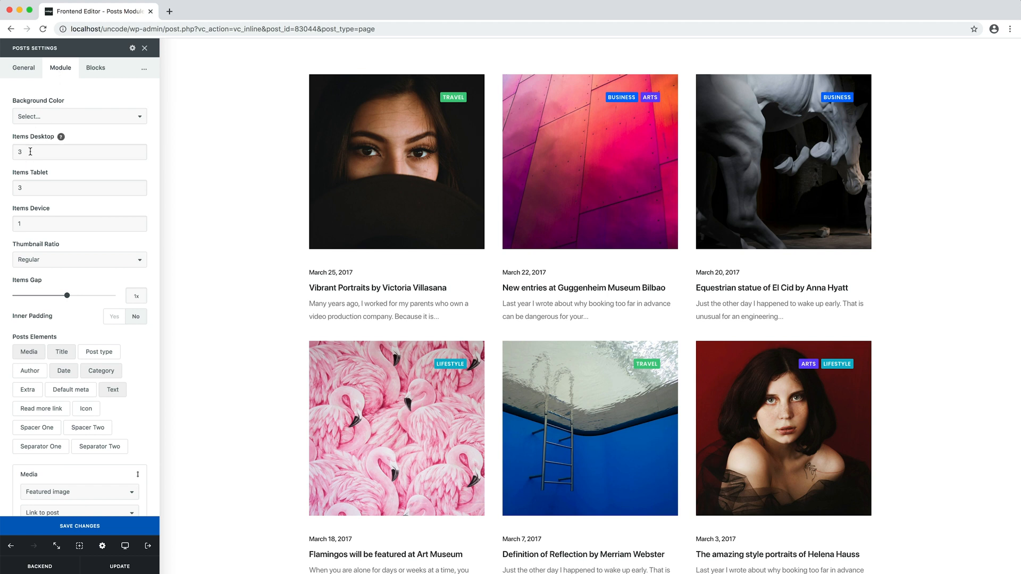
Show one item per row on tablet and mobile, 2:1 thumbnails, and zero items gap.
type("1")
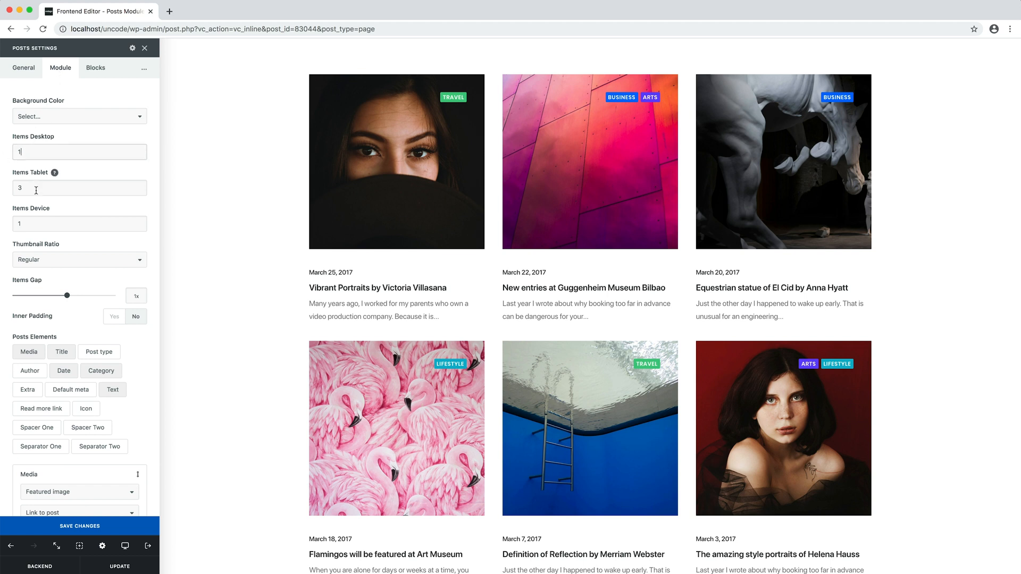
type("1")
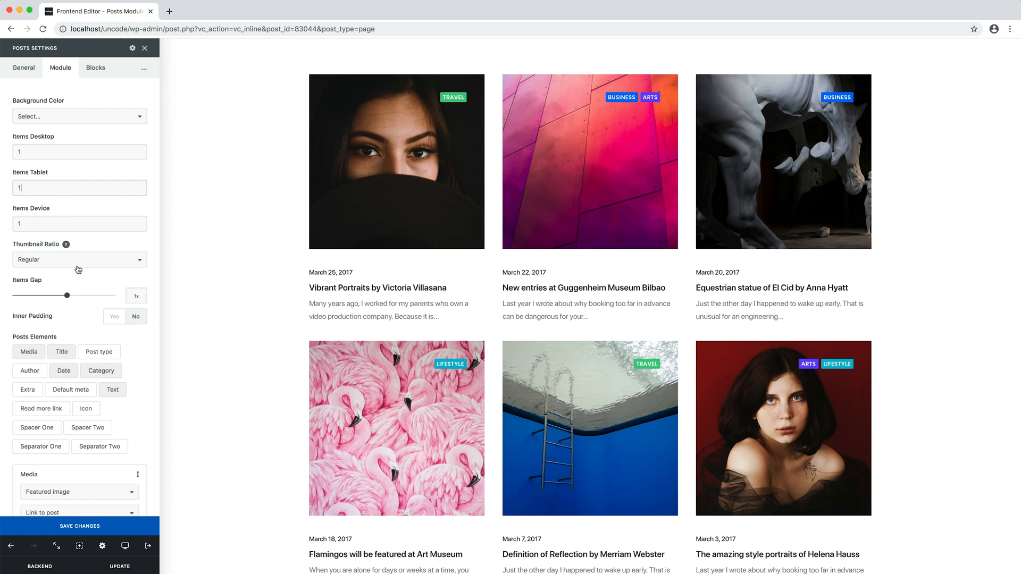
left_click(79, 259)
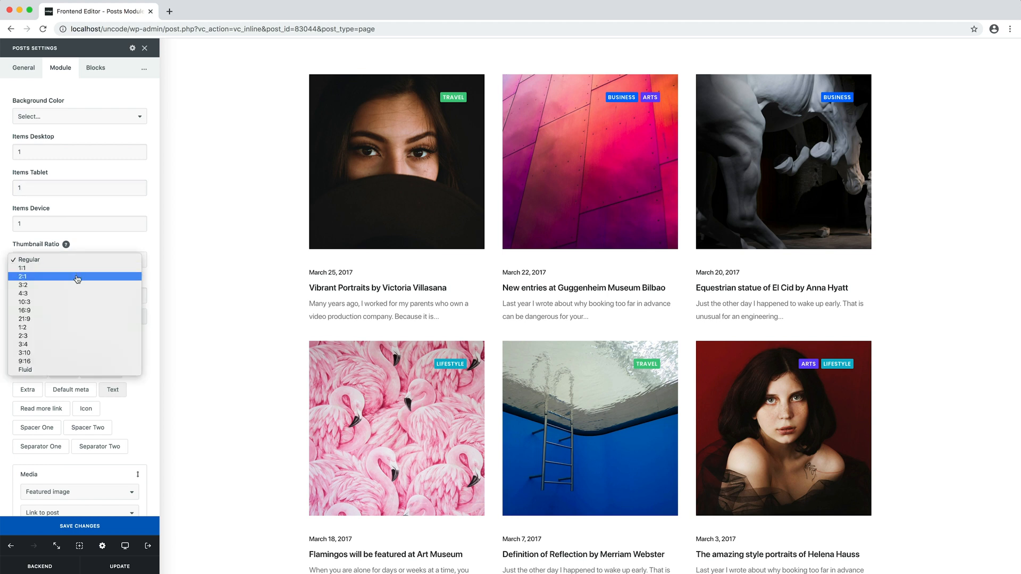
left_click(24, 277)
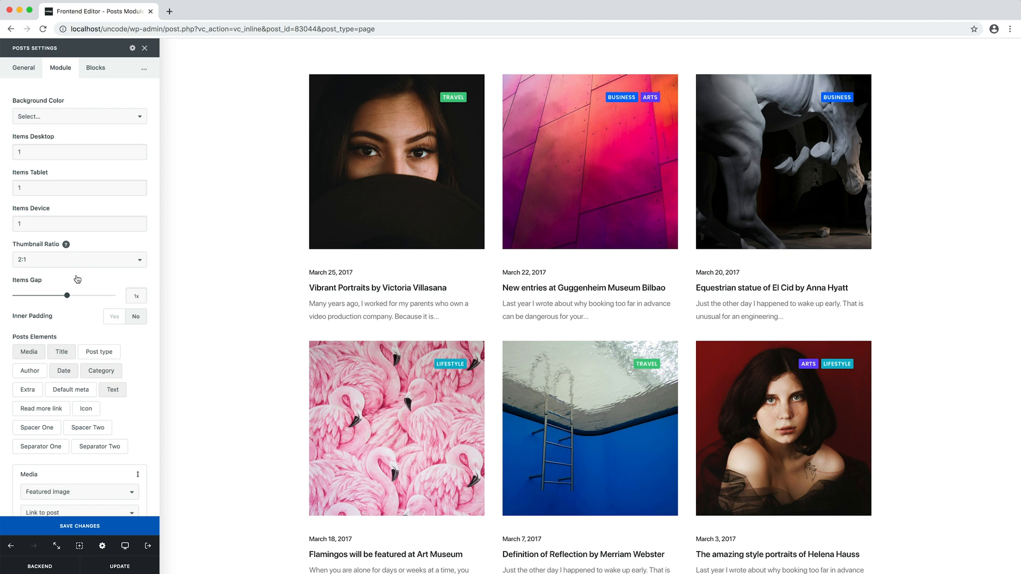
left_click_drag(65, 295, 13, 295)
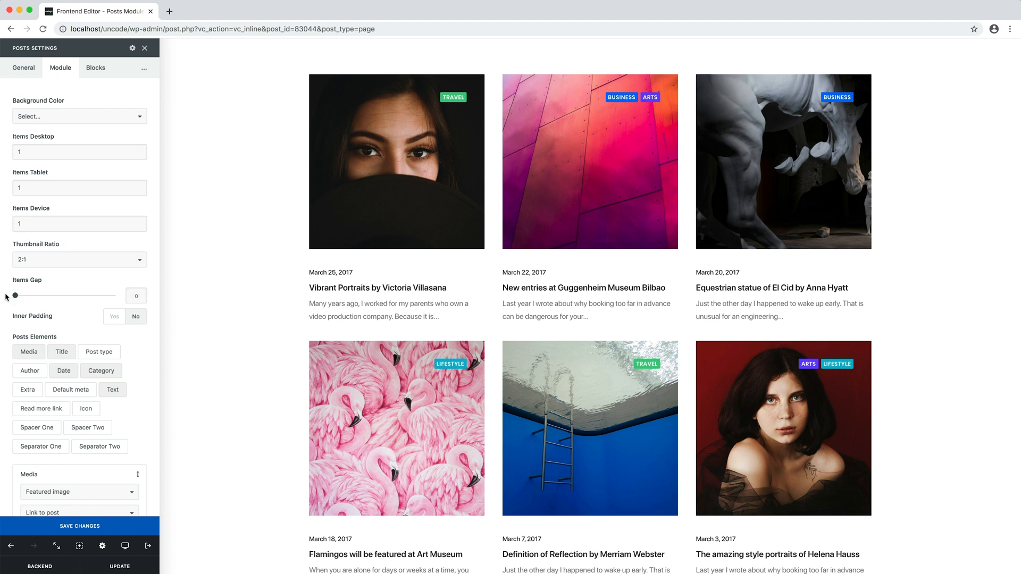
Turn the carousel's navigation Dots on.
scroll("down", 3)
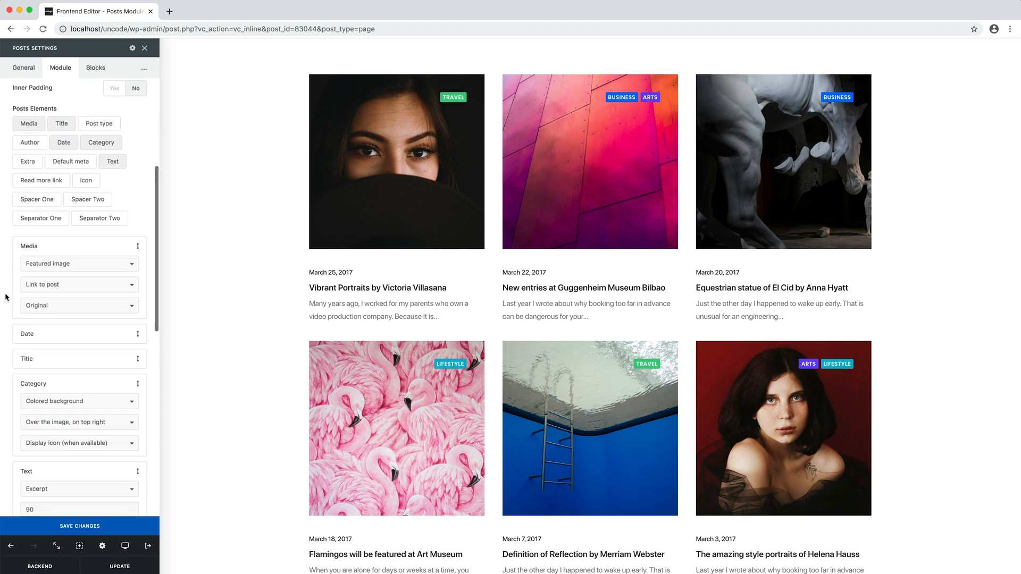
scroll("down", 3)
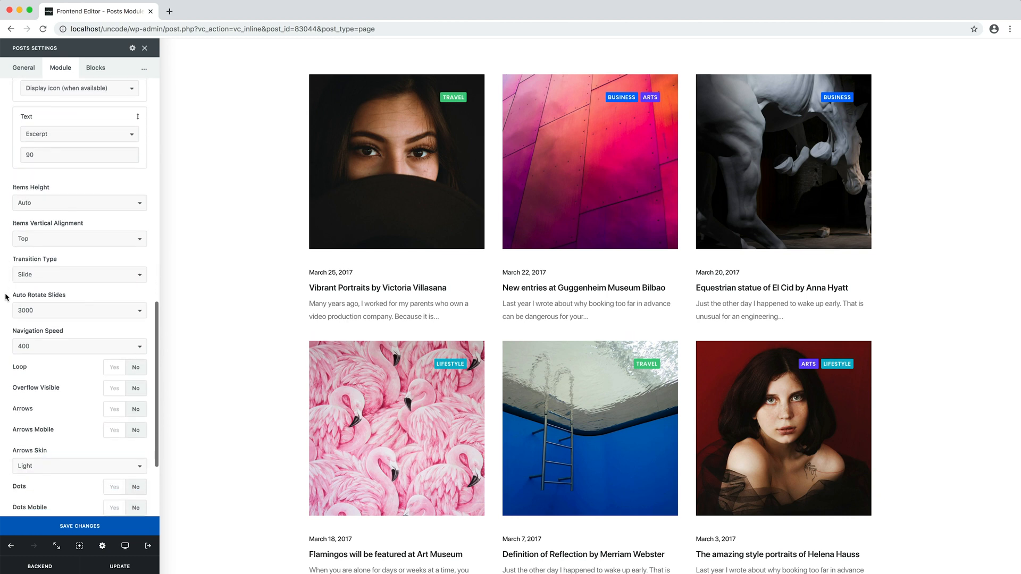
scroll("down", 3)
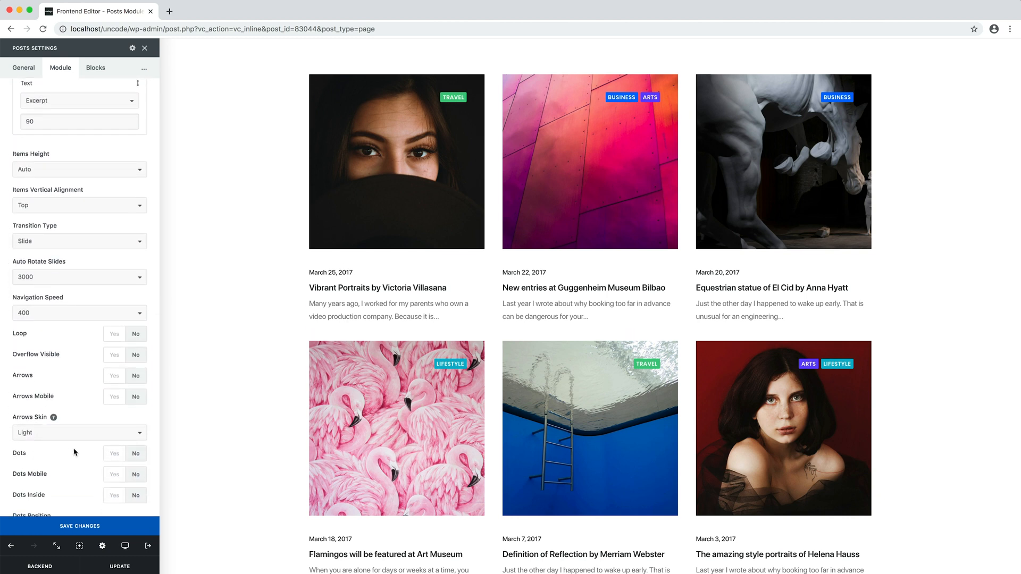
left_click(113, 453)
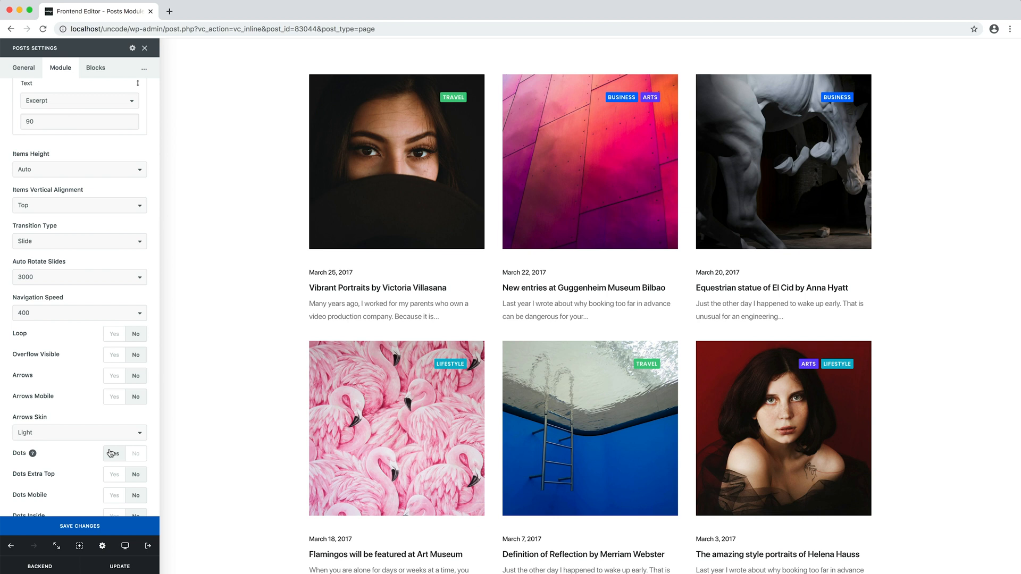
Set Block Layout to Content overlay with Content Vertical Position at Bottom.
left_click(95, 68)
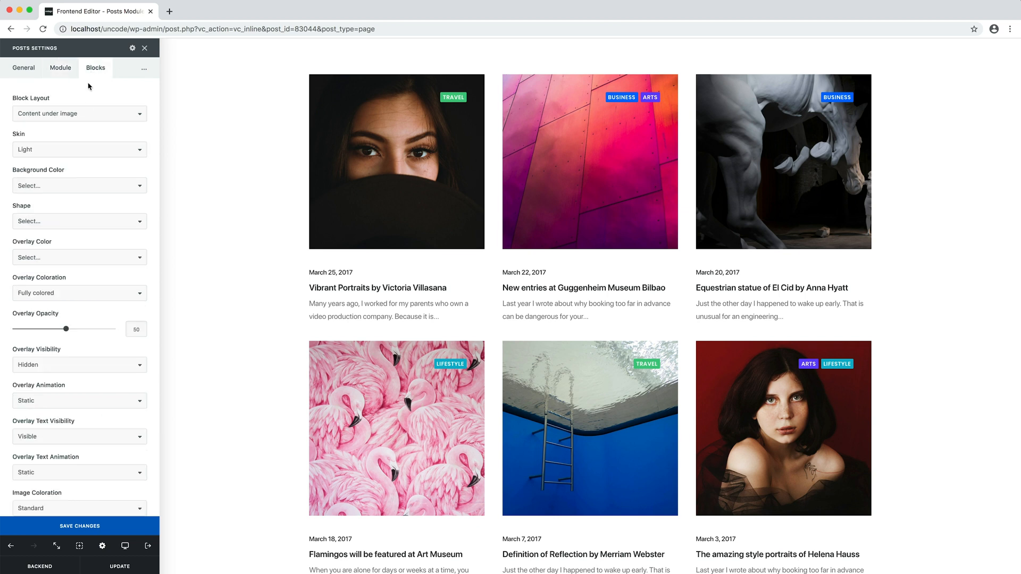
left_click(80, 113)
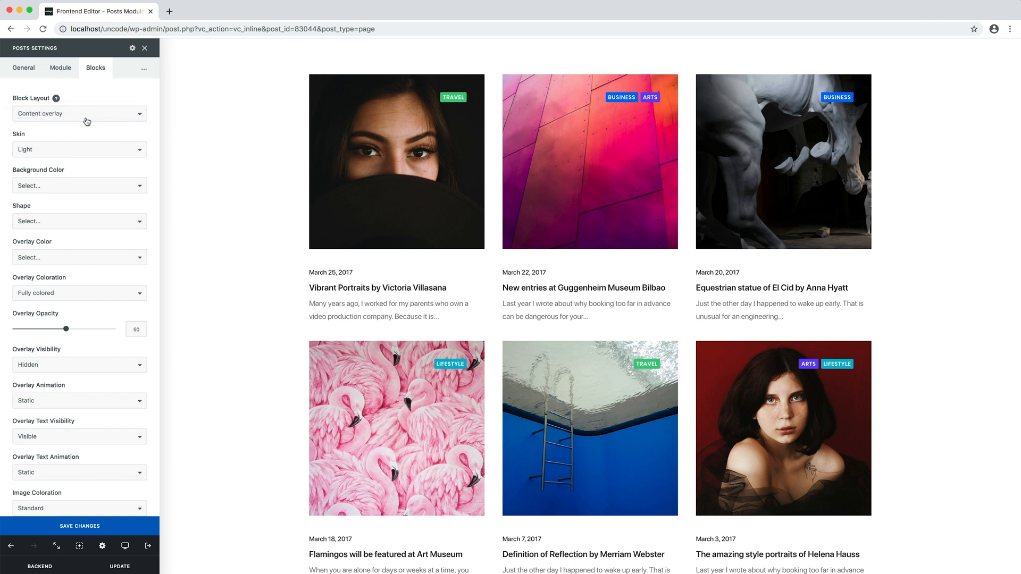
scroll("down", 3)
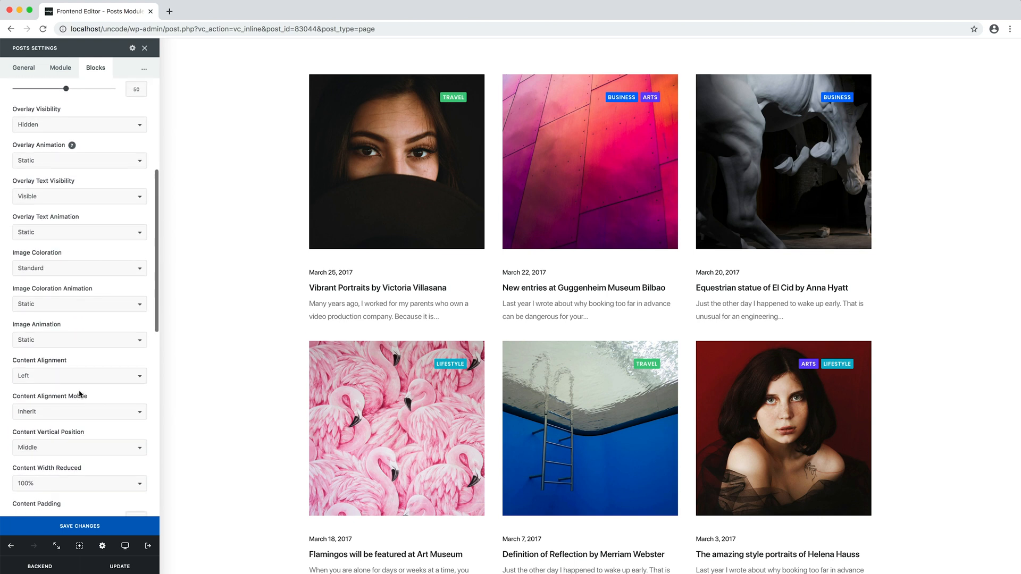
scroll("down", 3)
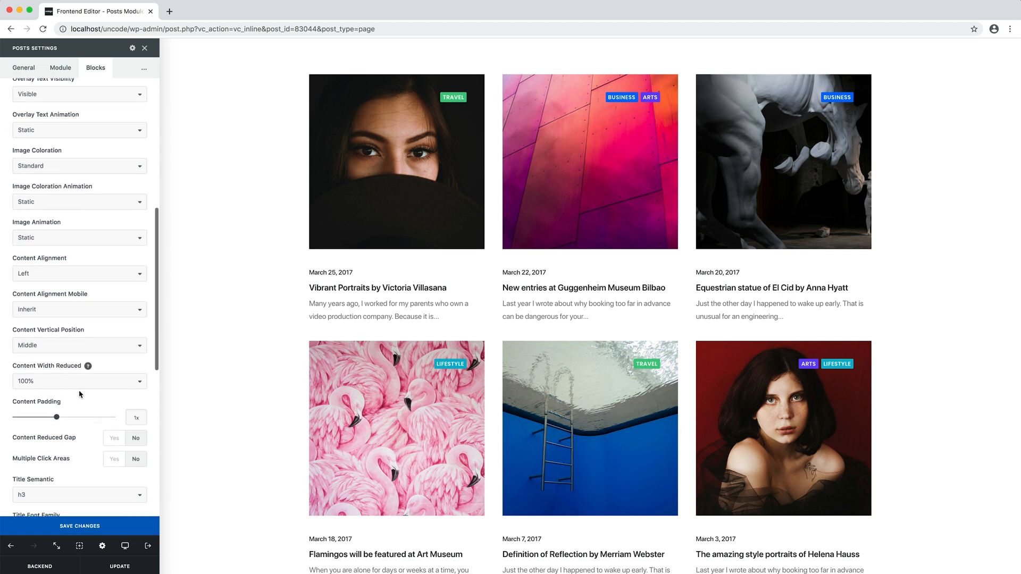
left_click(78, 344)
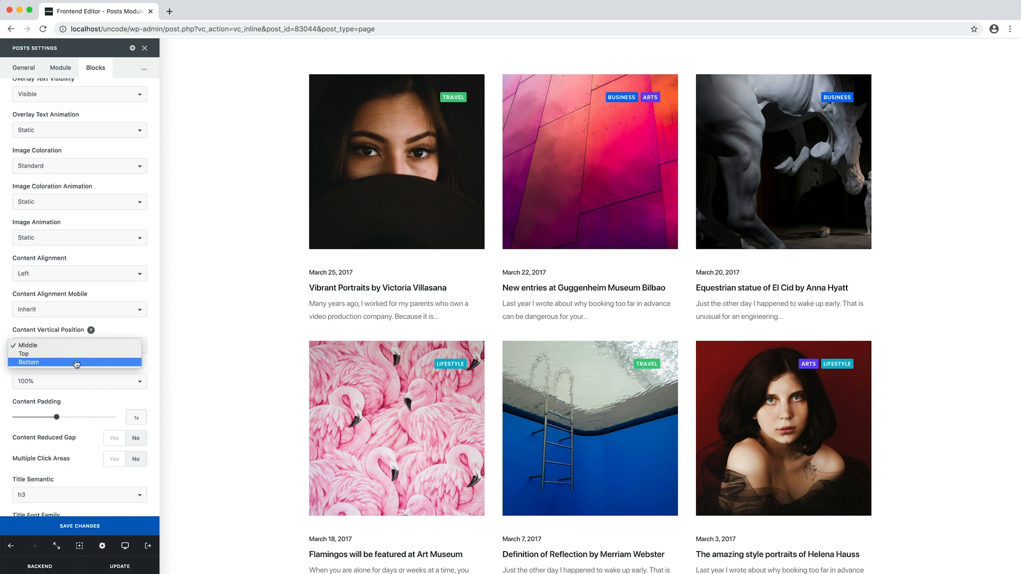
left_click(77, 363)
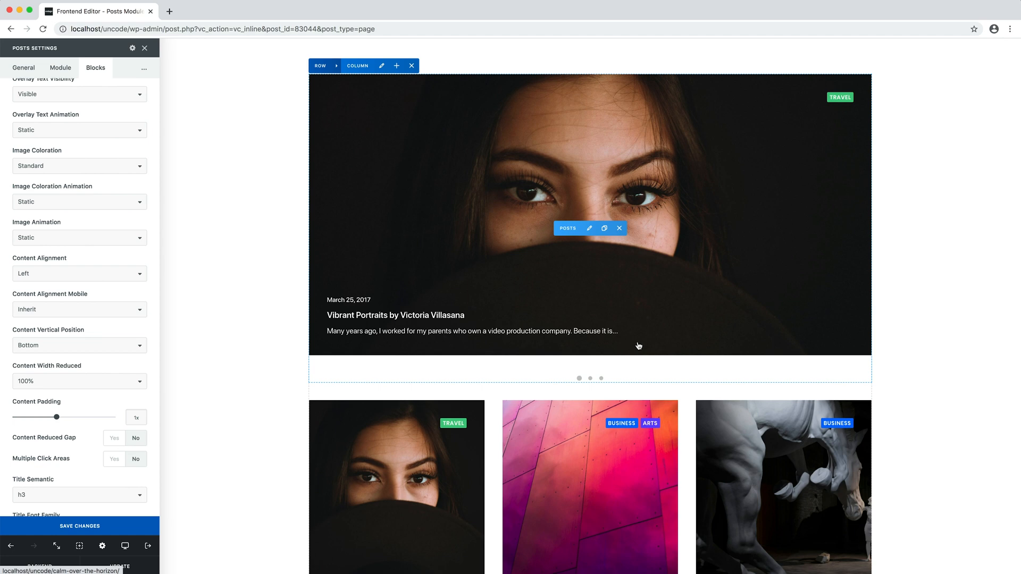
scroll("down", 3)
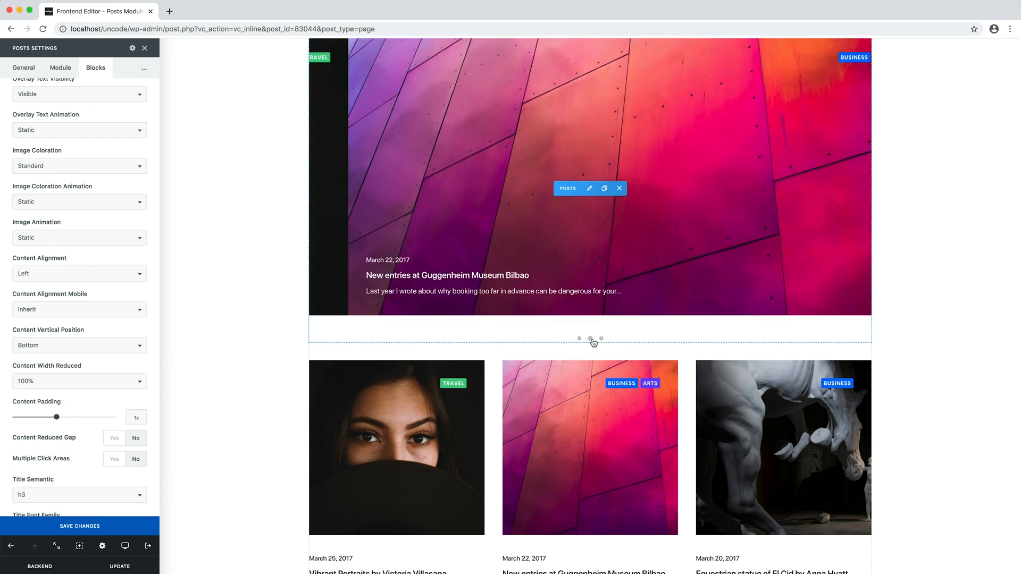
left_click(580, 338)
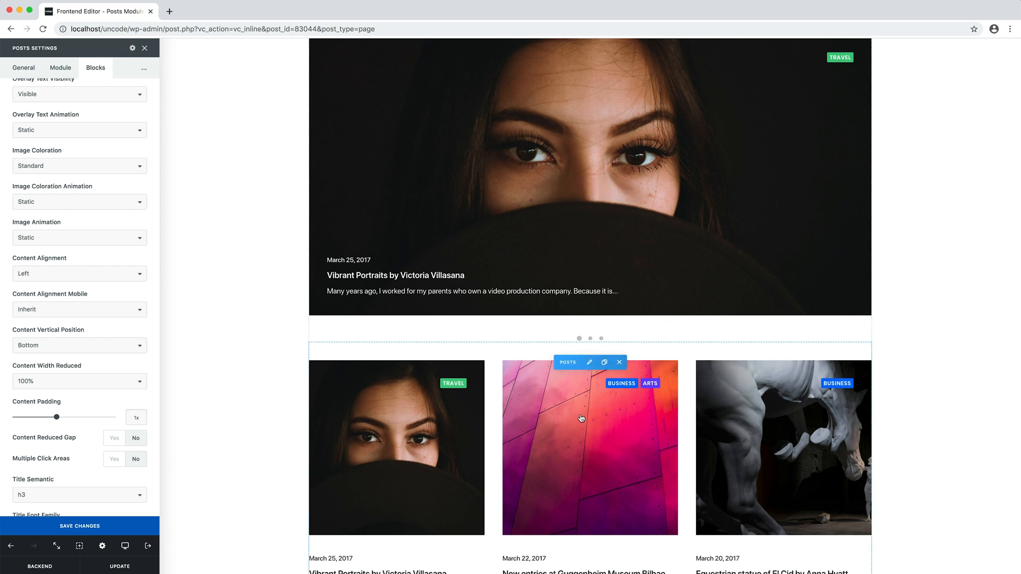
Give the grid Posts module a Post Offset of 3.
left_click(22, 68)
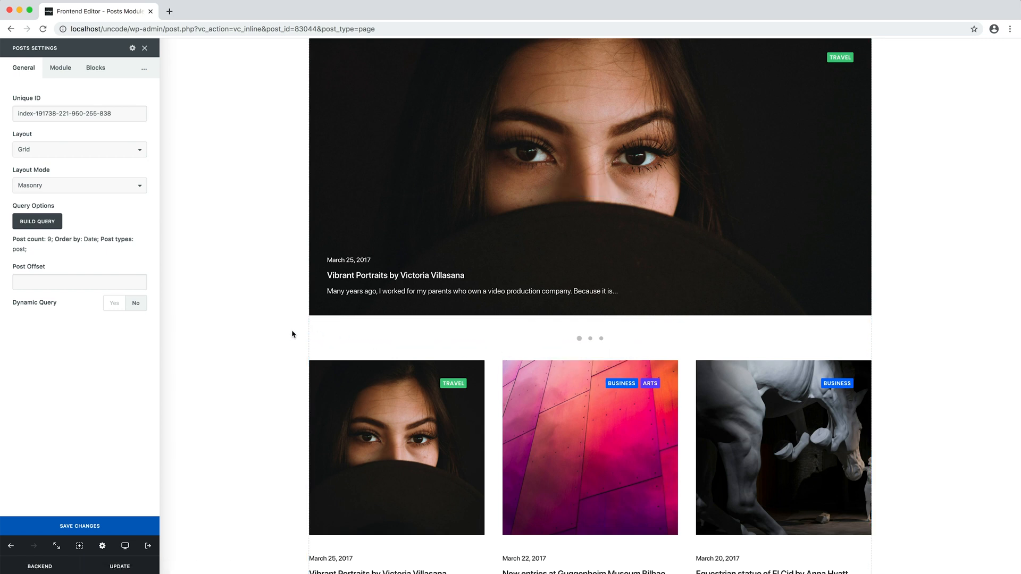
left_click(80, 281)
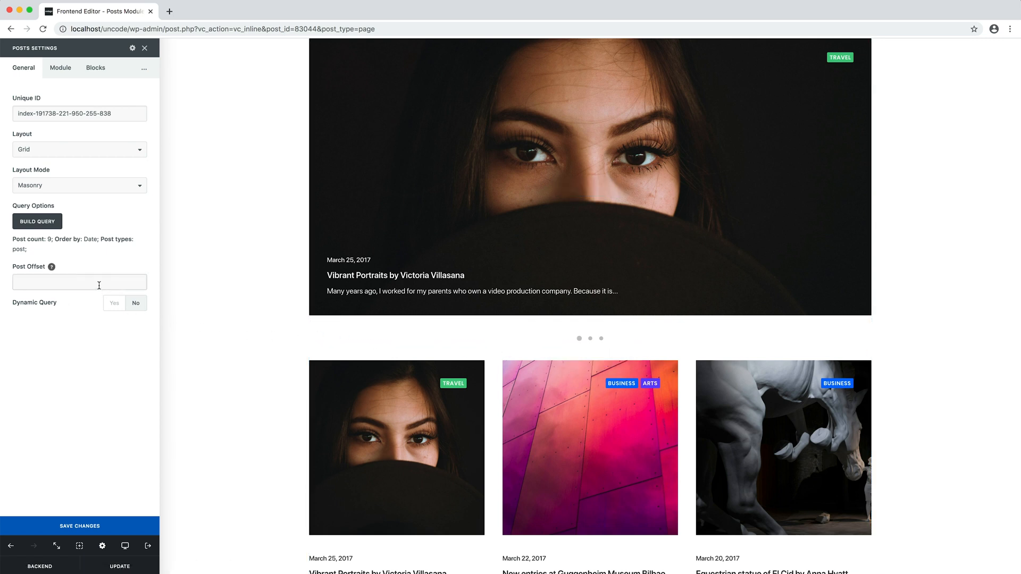
type("3")
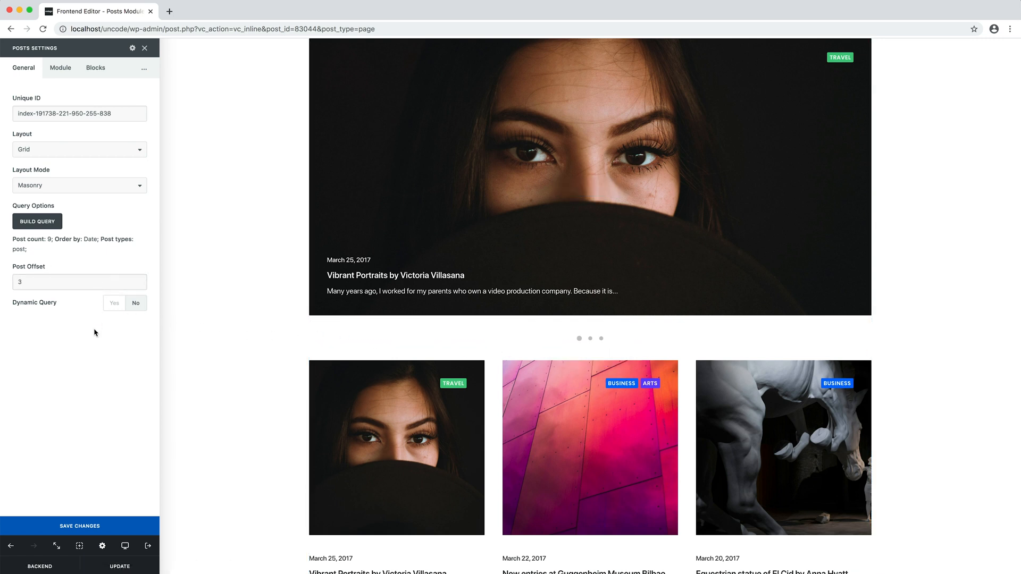
left_click(80, 526)
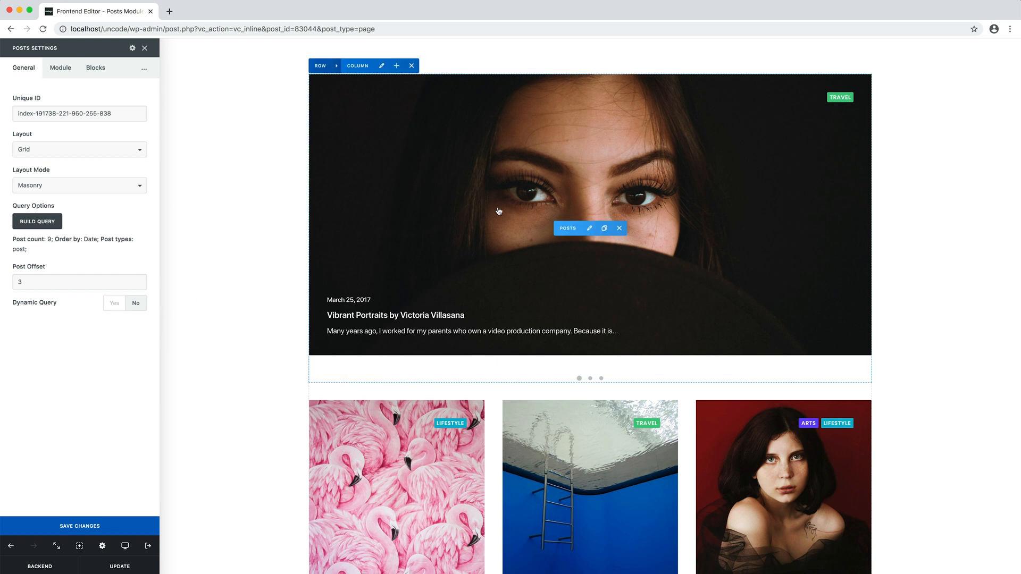
mouse_move(982, 294)
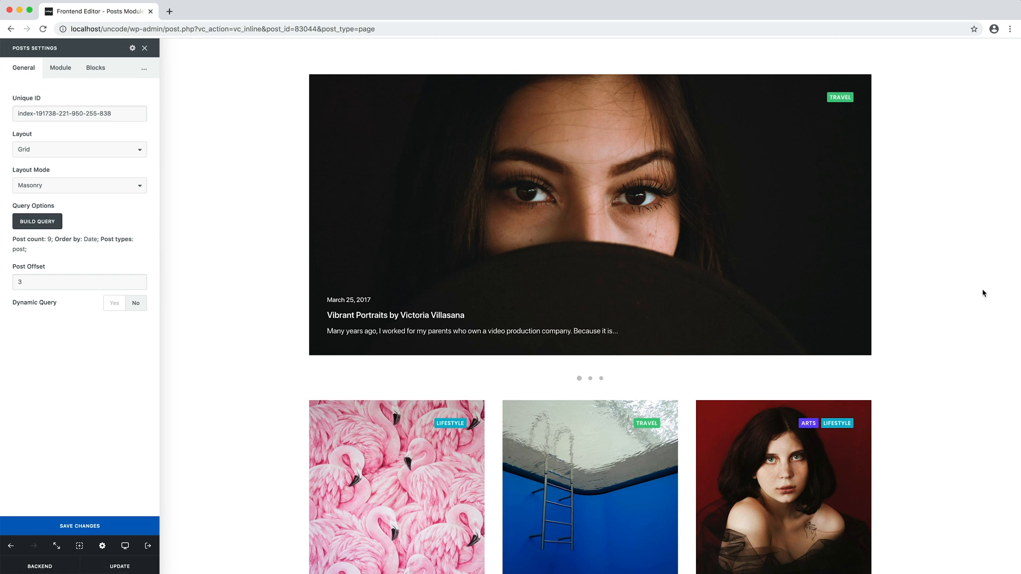
Preview the carousel by switching slides with its navigation dots.
scroll("down", 3)
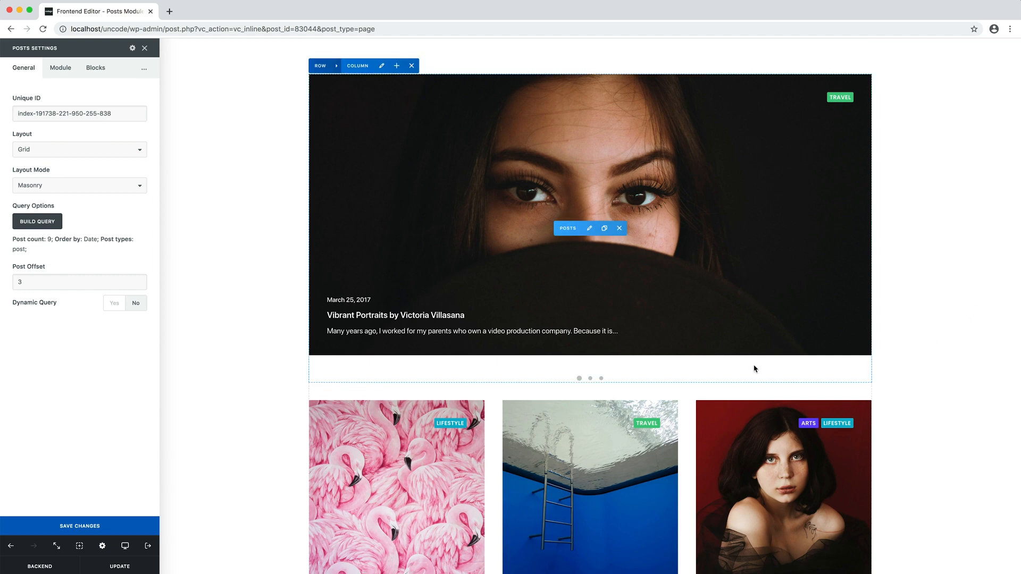
left_click(600, 378)
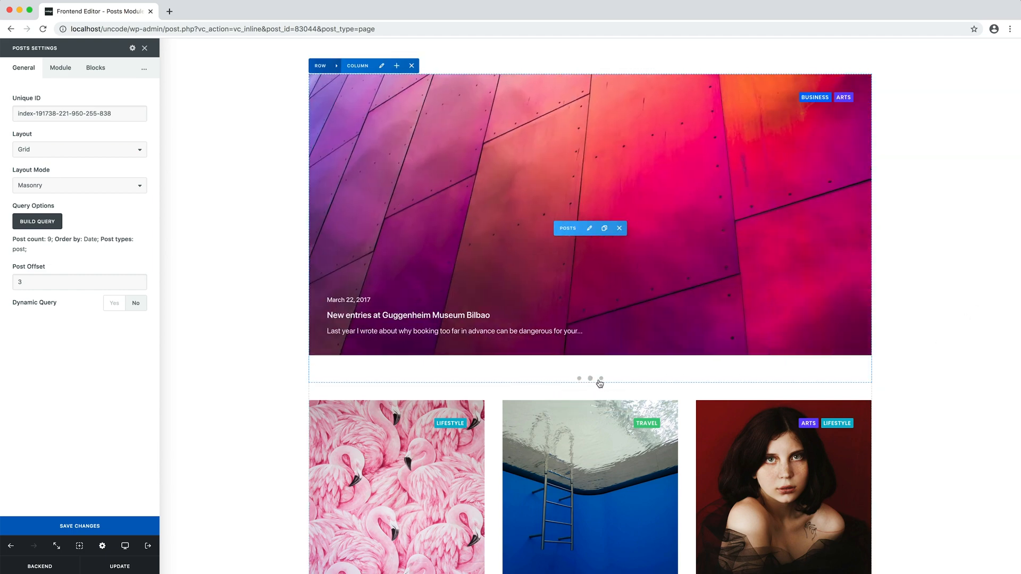
left_click(579, 378)
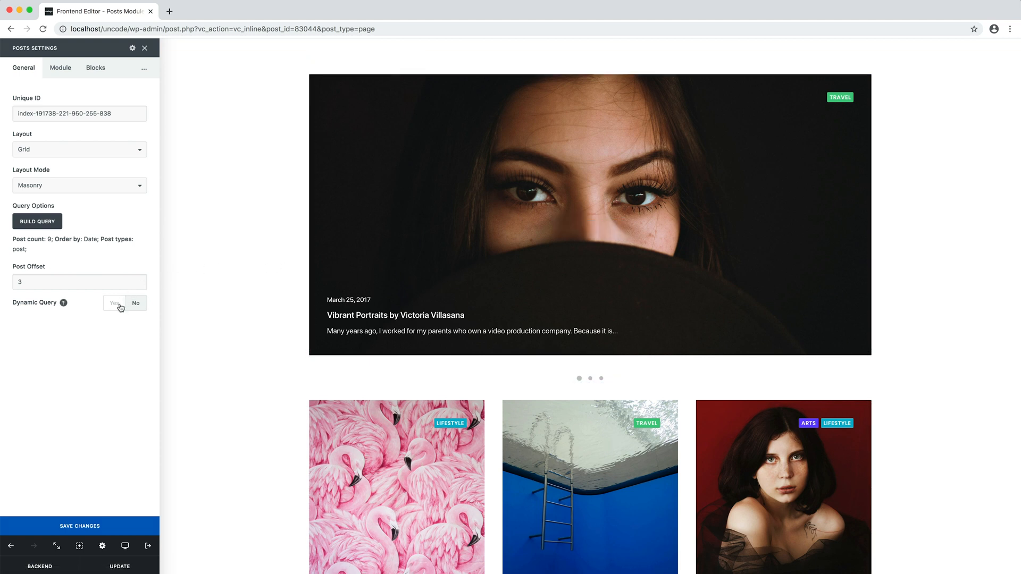
left_click(115, 304)
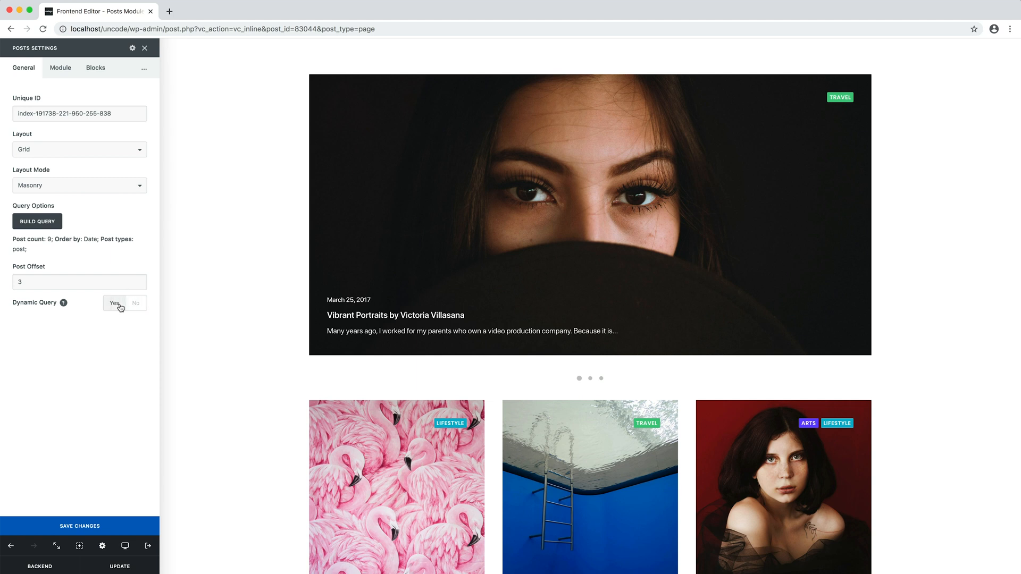
mouse_move(120, 306)
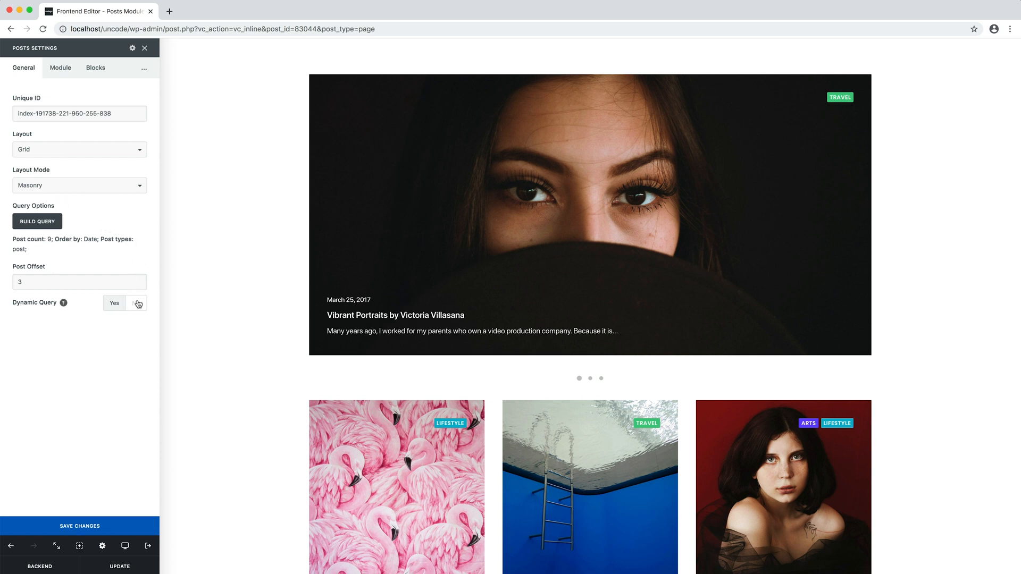
left_click(135, 304)
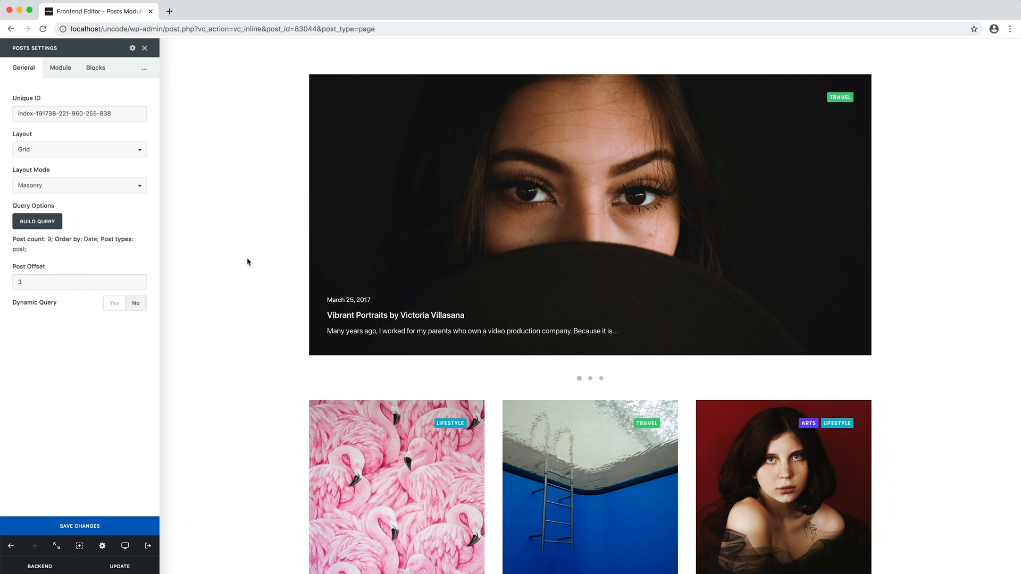